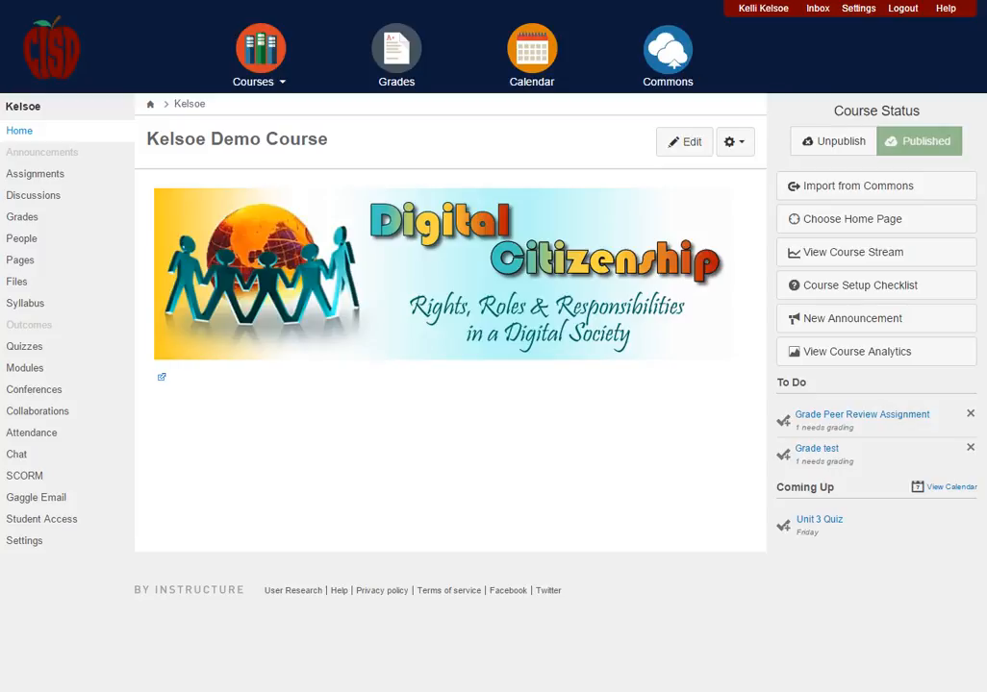
pyautogui.moveTo(29, 216)
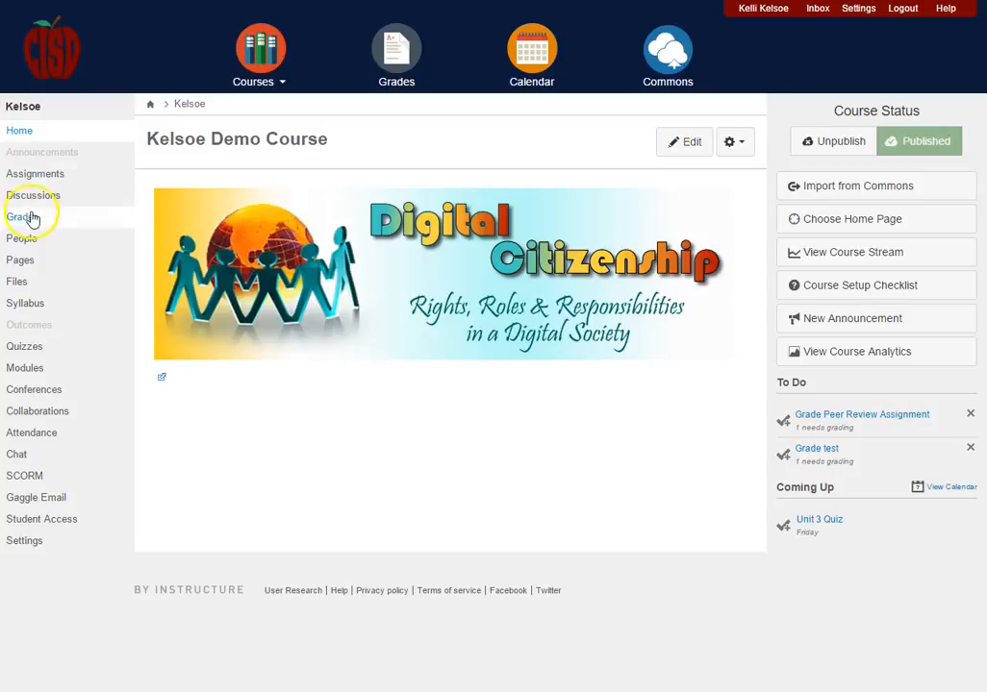
pyautogui.moveTo(34, 196)
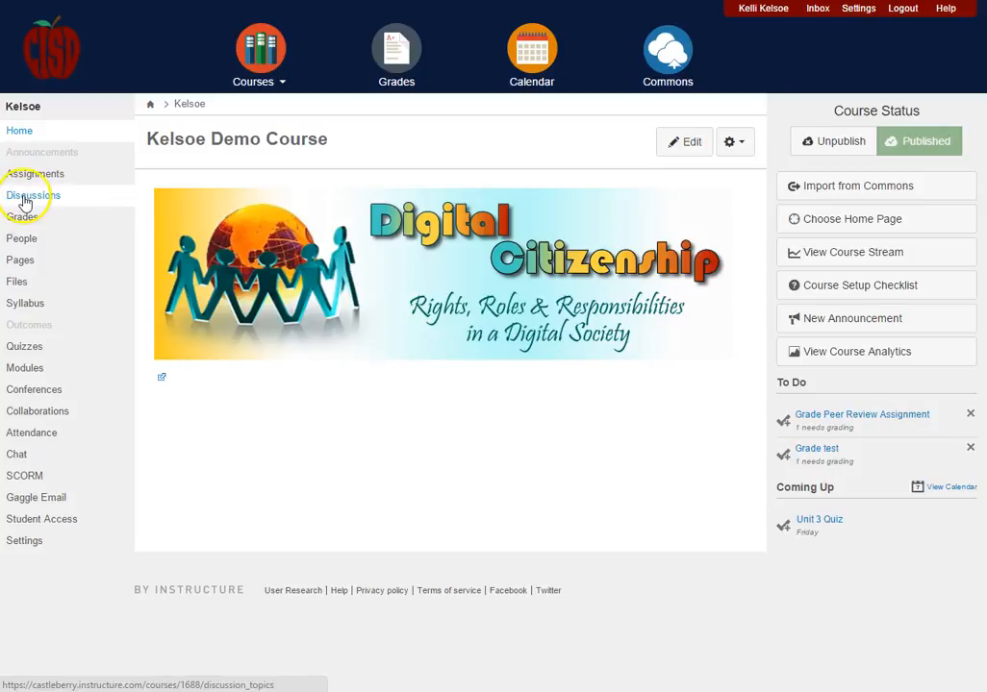
# - Go to the course's Discussions page, listing Teacher Digital Portfolios
pyautogui.click(33, 195)
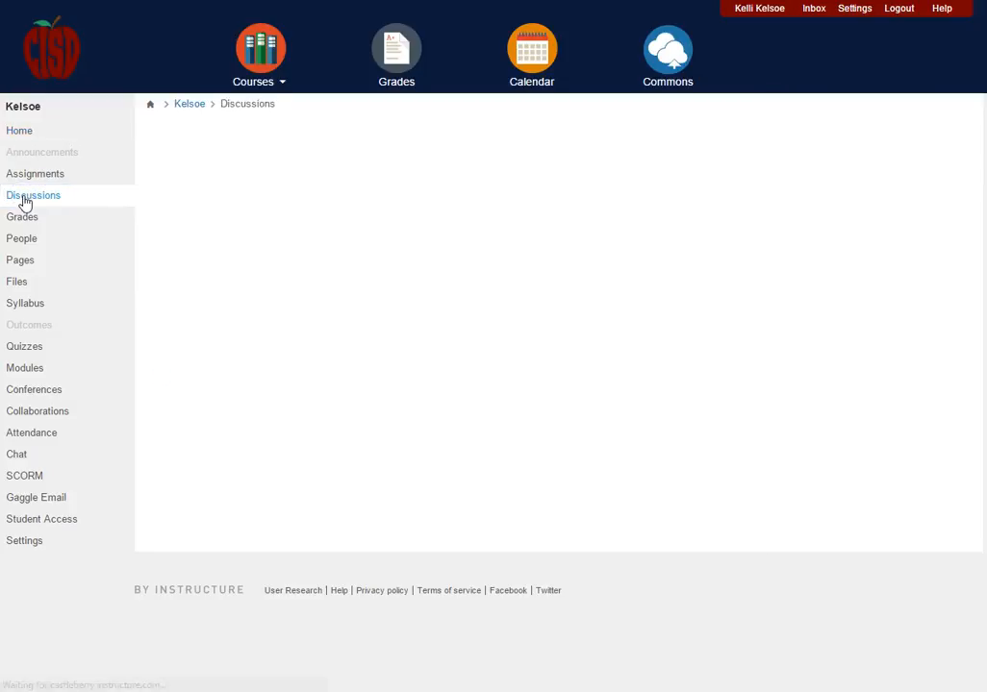
pyautogui.click(32, 195)
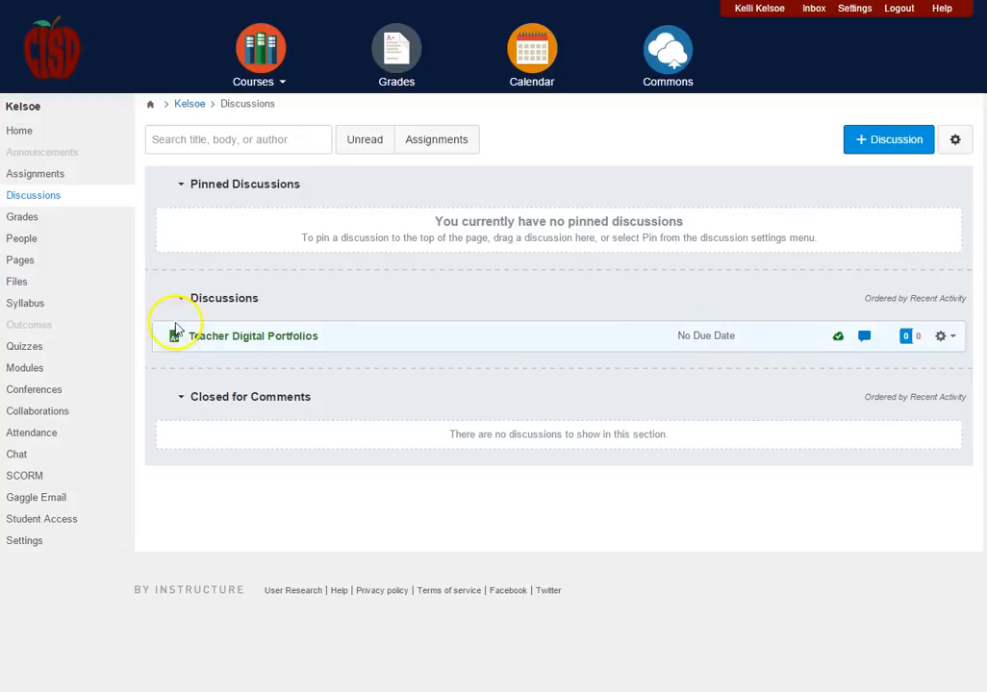
pyautogui.moveTo(360, 347)
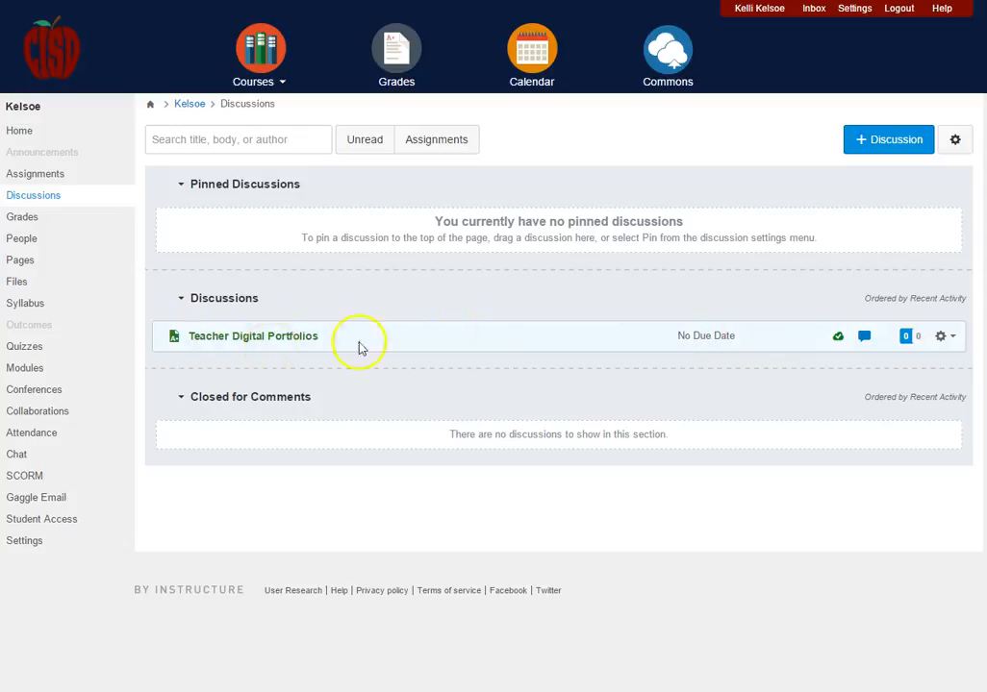
# - Create a new discussion titled 'Technology Integration'
pyautogui.click(886, 140)
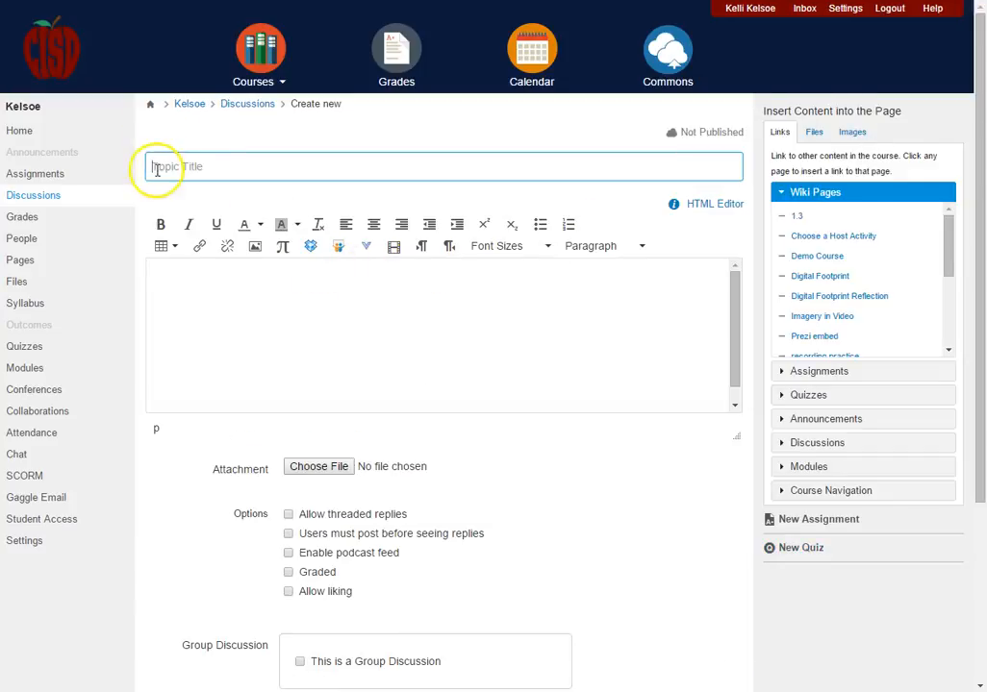
pyautogui.moveTo(92, 162)
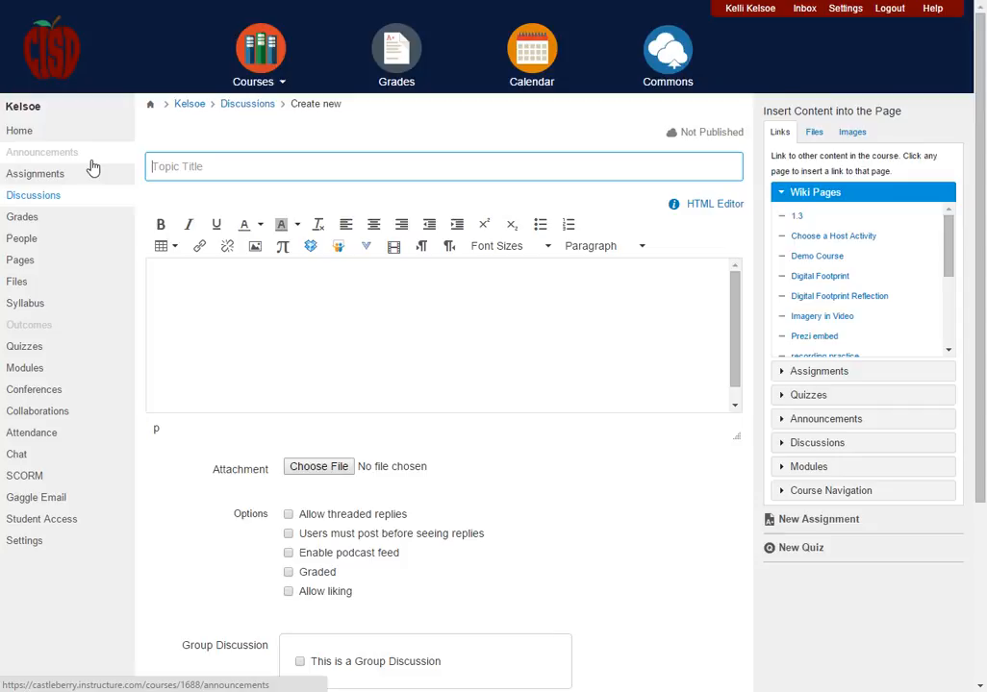
pyautogui.write('Technology')
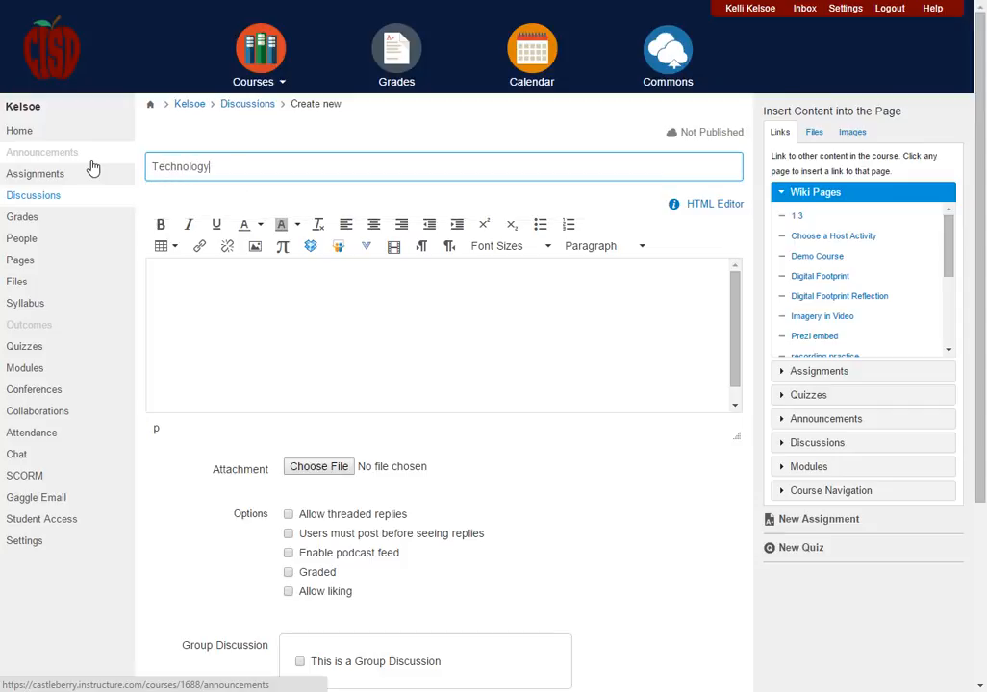
pyautogui.write('Integration')
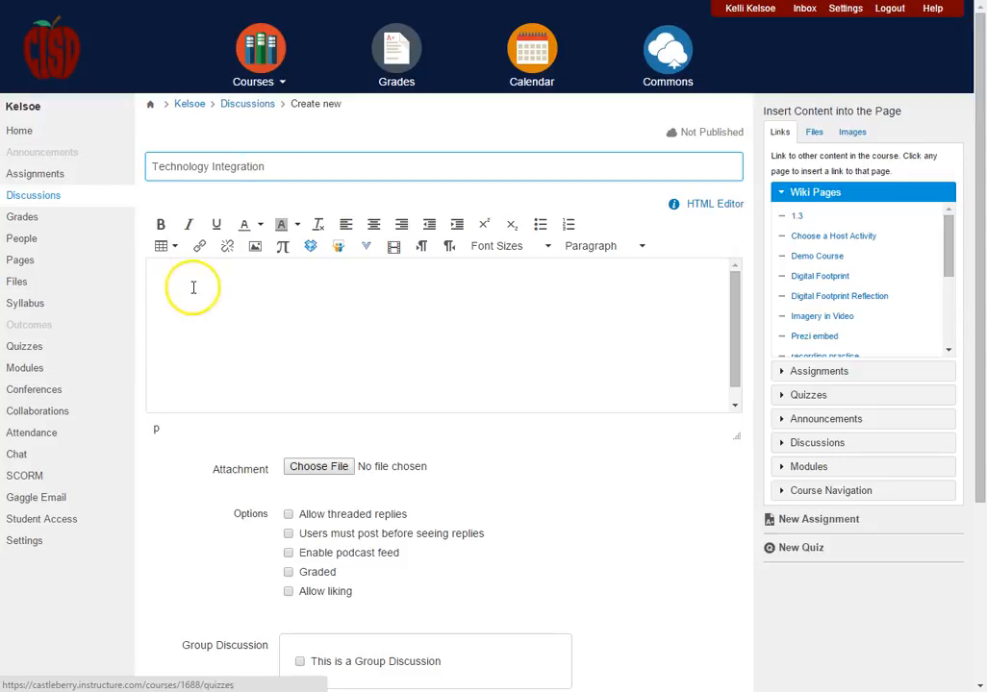
pyautogui.moveTo(376, 274)
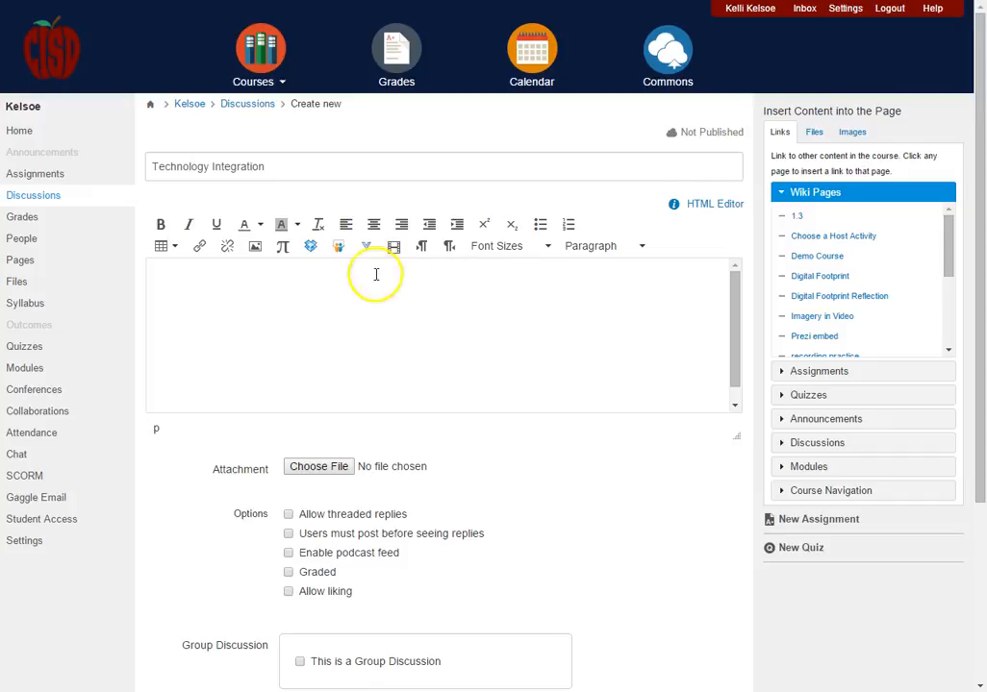
pyautogui.moveTo(199, 245)
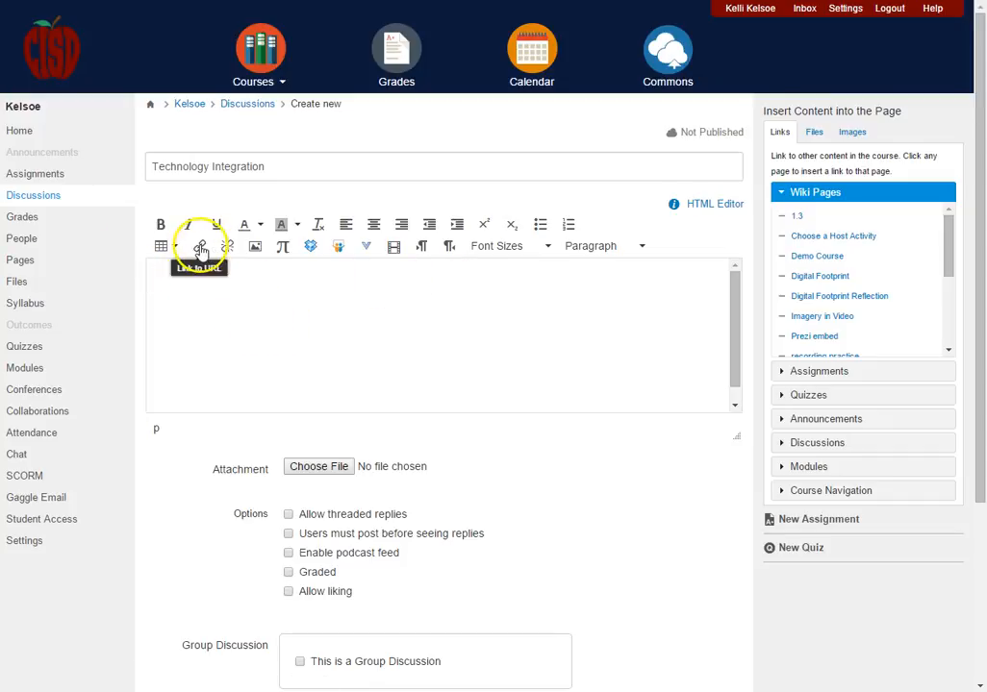
pyautogui.moveTo(255, 246)
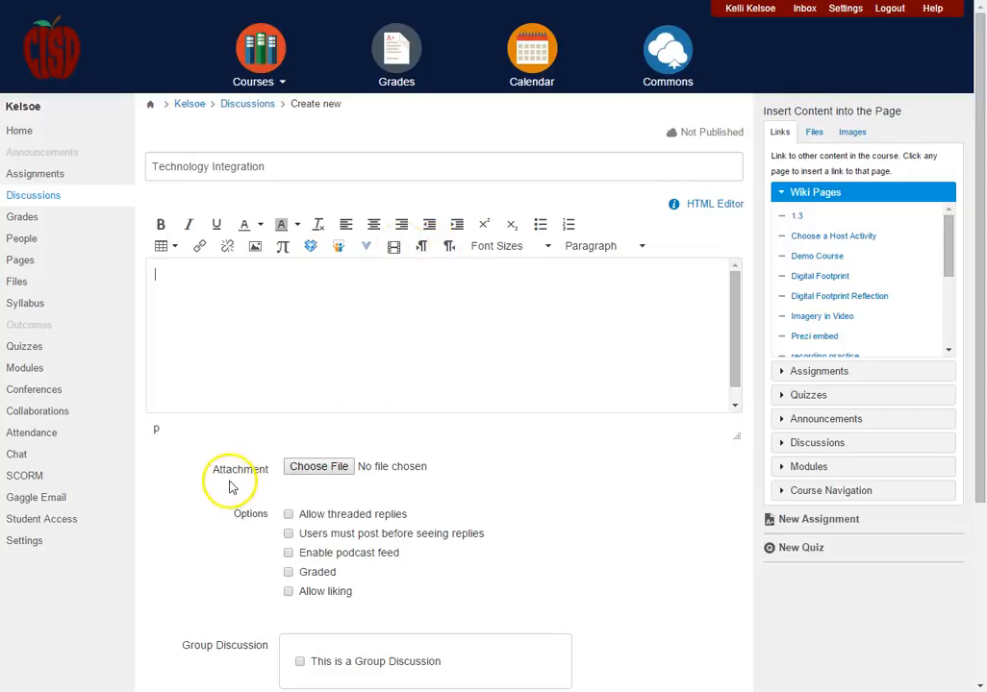
pyautogui.moveTo(428, 474)
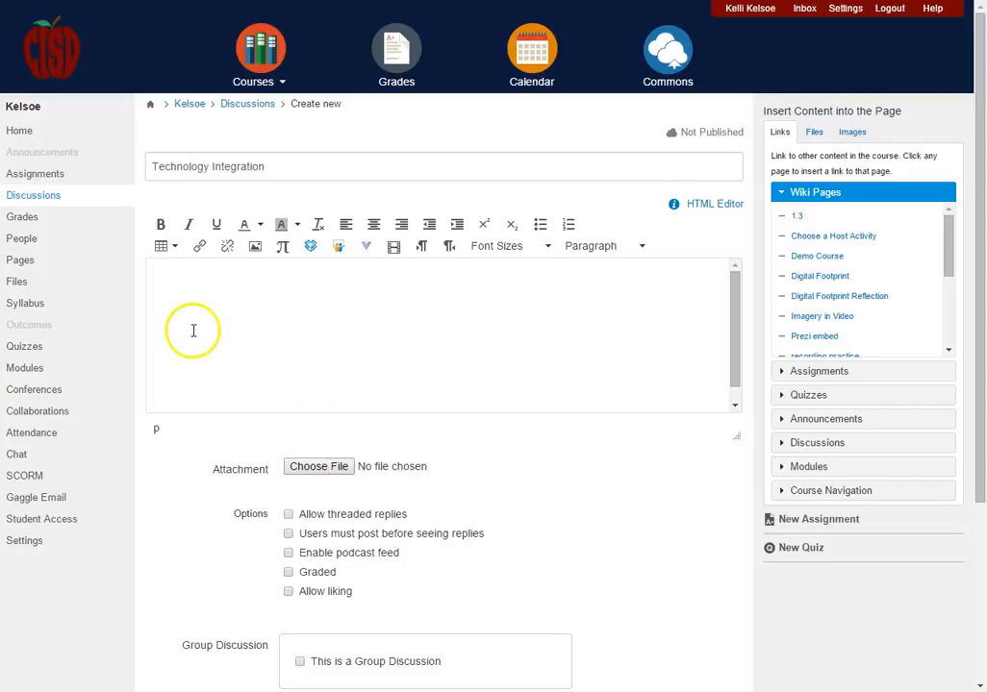
pyautogui.moveTo(160, 276)
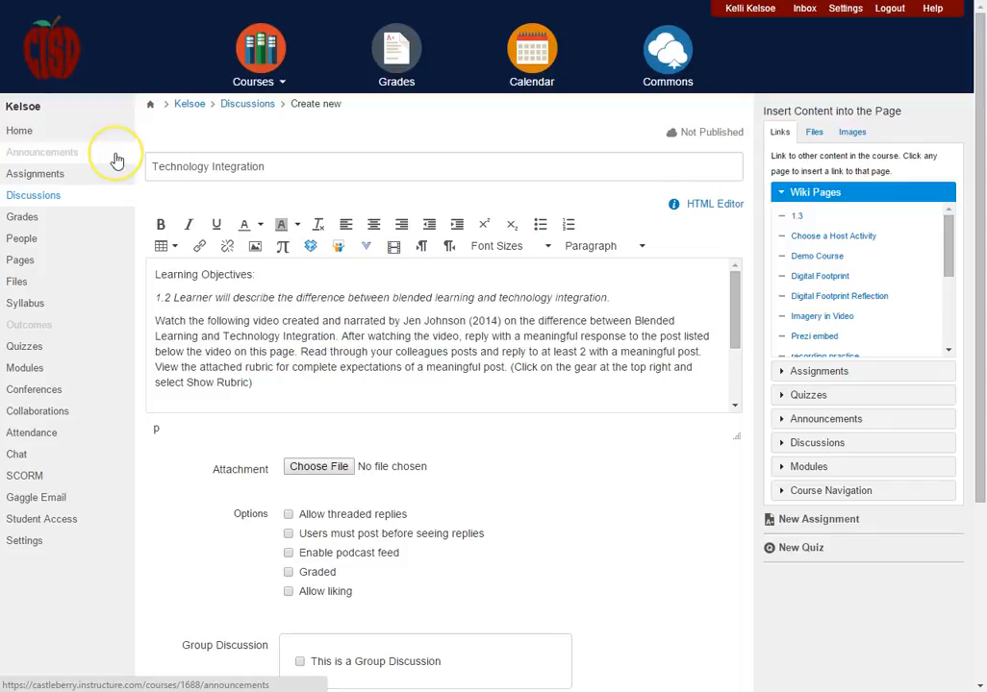
pyautogui.moveTo(115, 158)
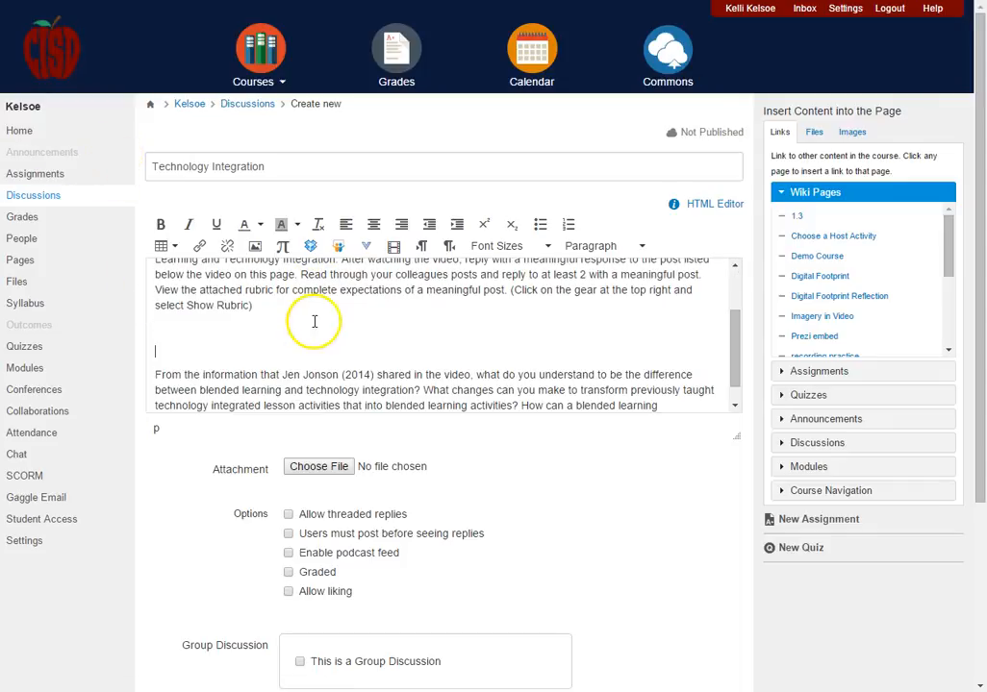
# - Add learning objectives, video and reply instructions, and reflection questions to the body
pyautogui.scroll(-3)
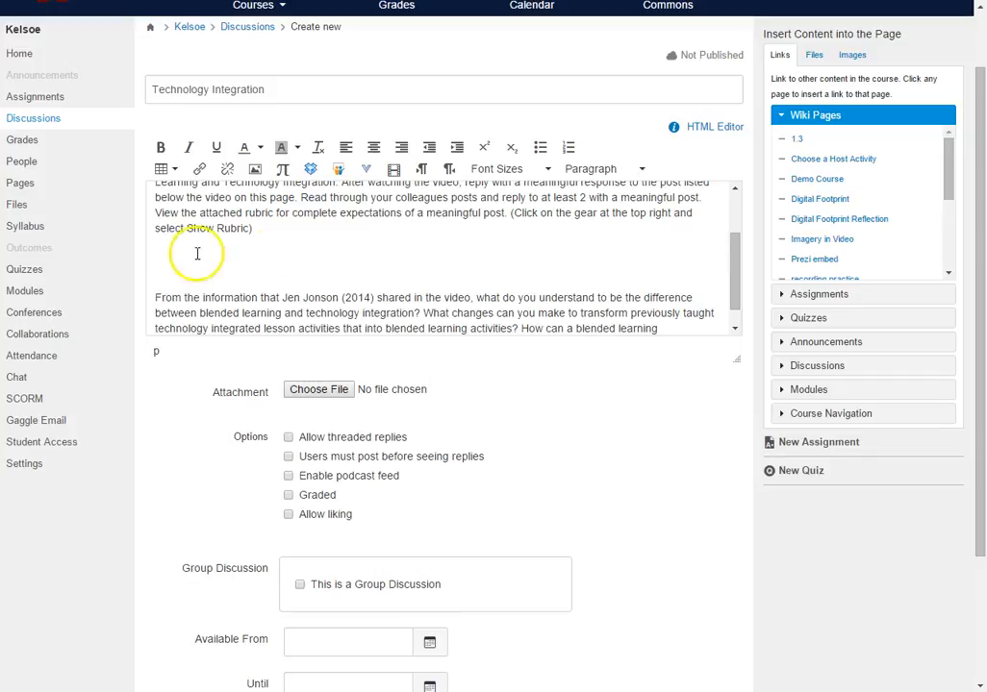
pyautogui.moveTo(231, 291)
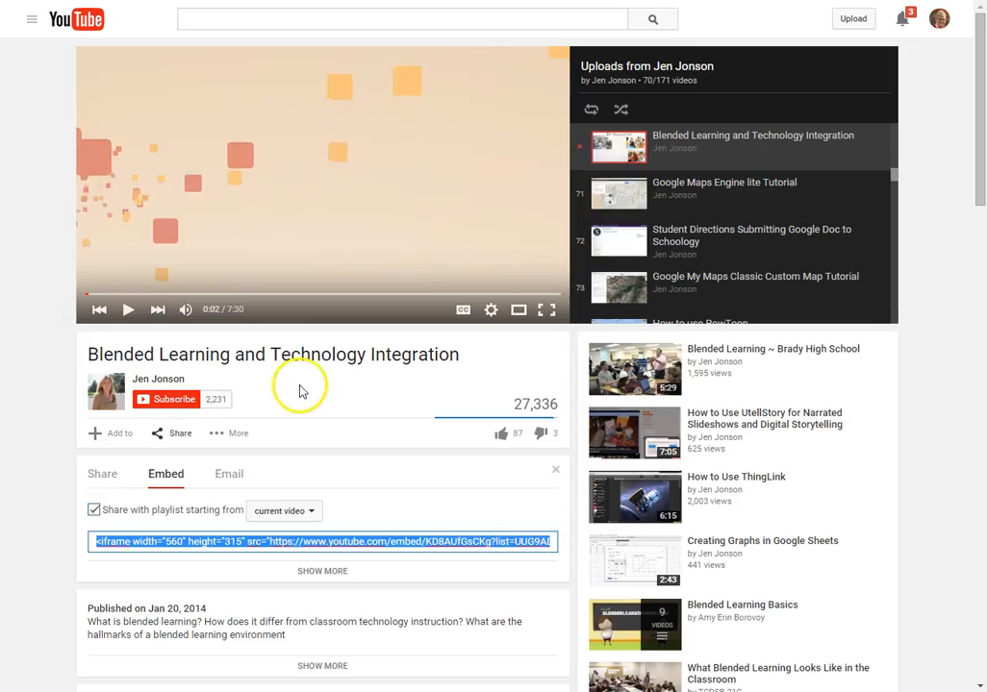
pyautogui.moveTo(337, 140)
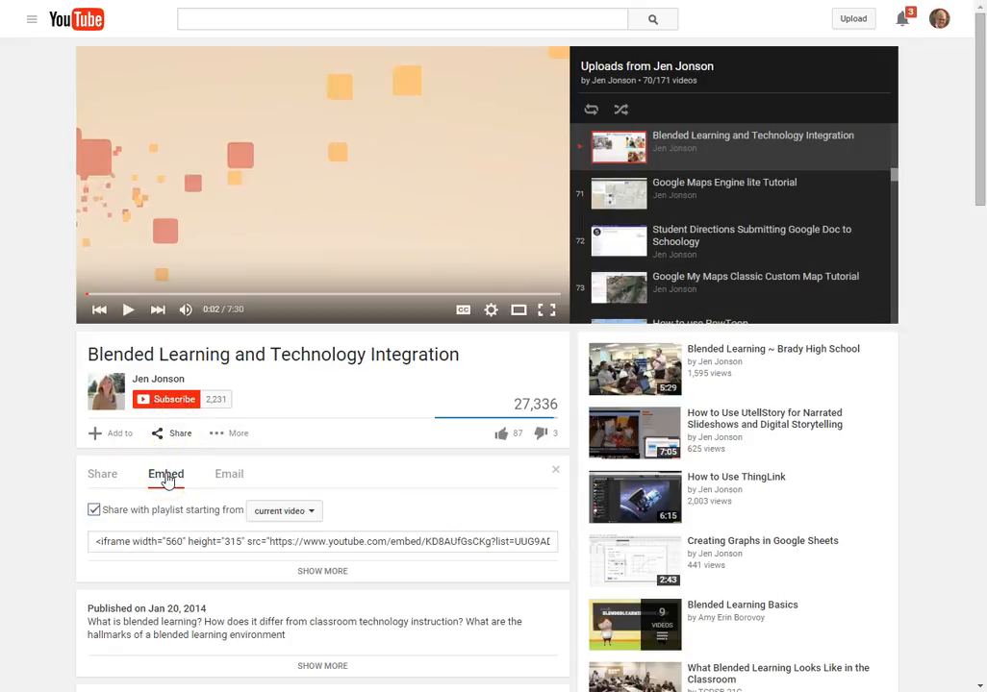
# - Copy the iframe embed code for 'Blended Learning and Technology Integration' from YouTube
pyautogui.click(322, 541)
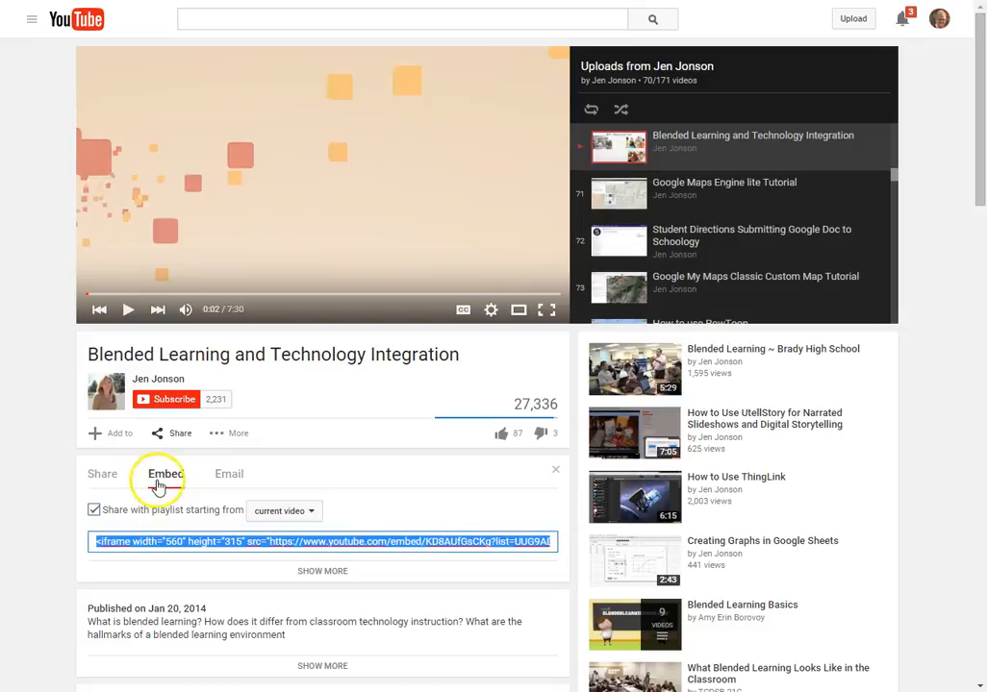
pyautogui.click(163, 473)
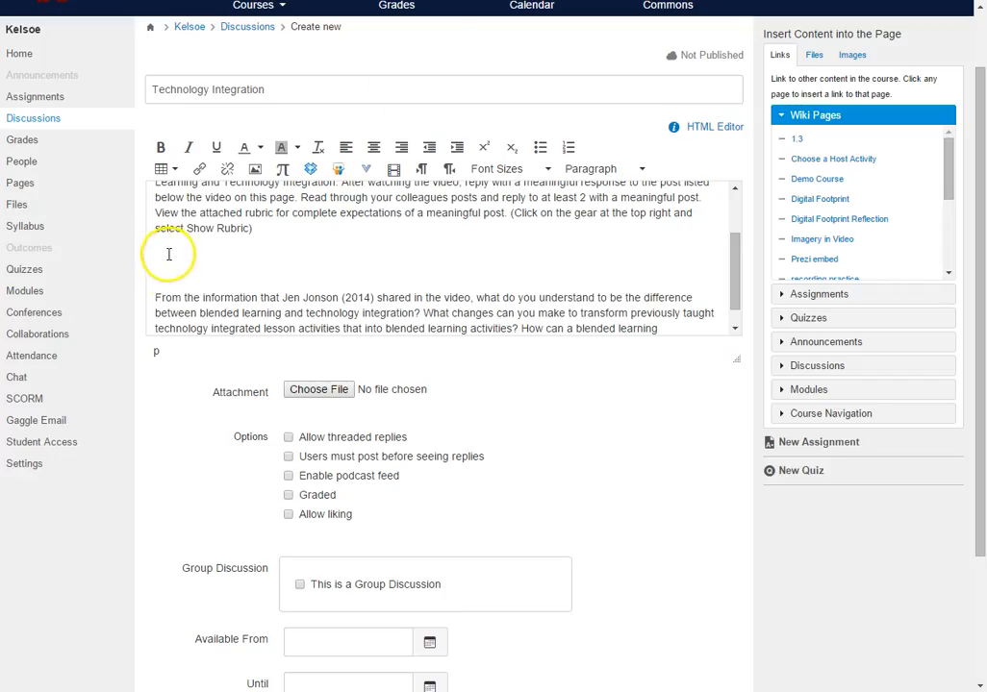
pyautogui.moveTo(170, 259)
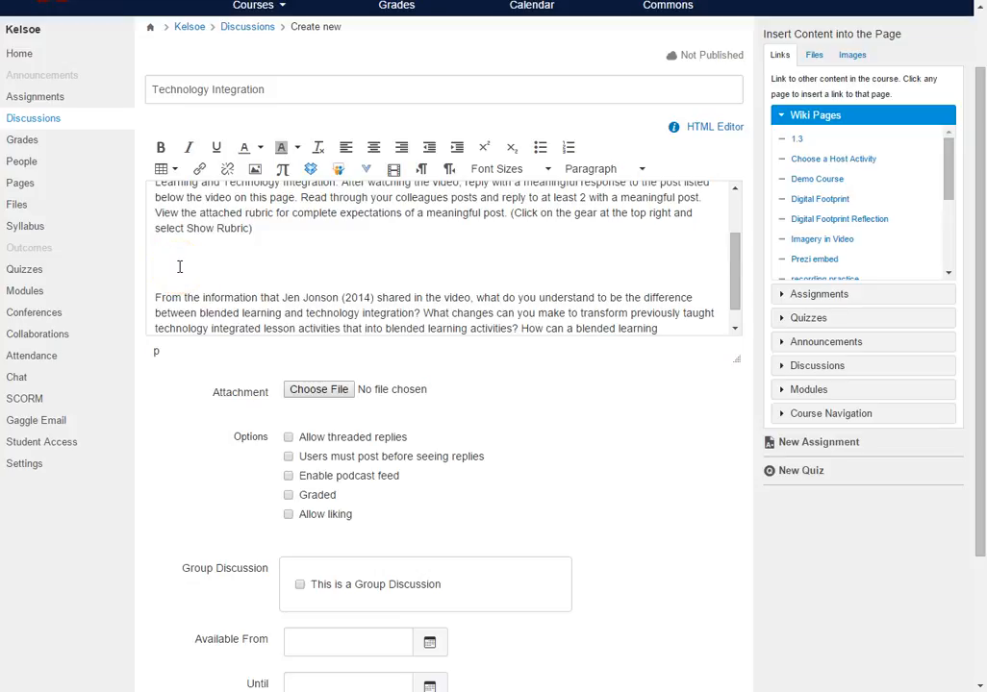
# - Paste the YouTube iframe into the blank line between the instructions and the question
pyautogui.click(691, 126)
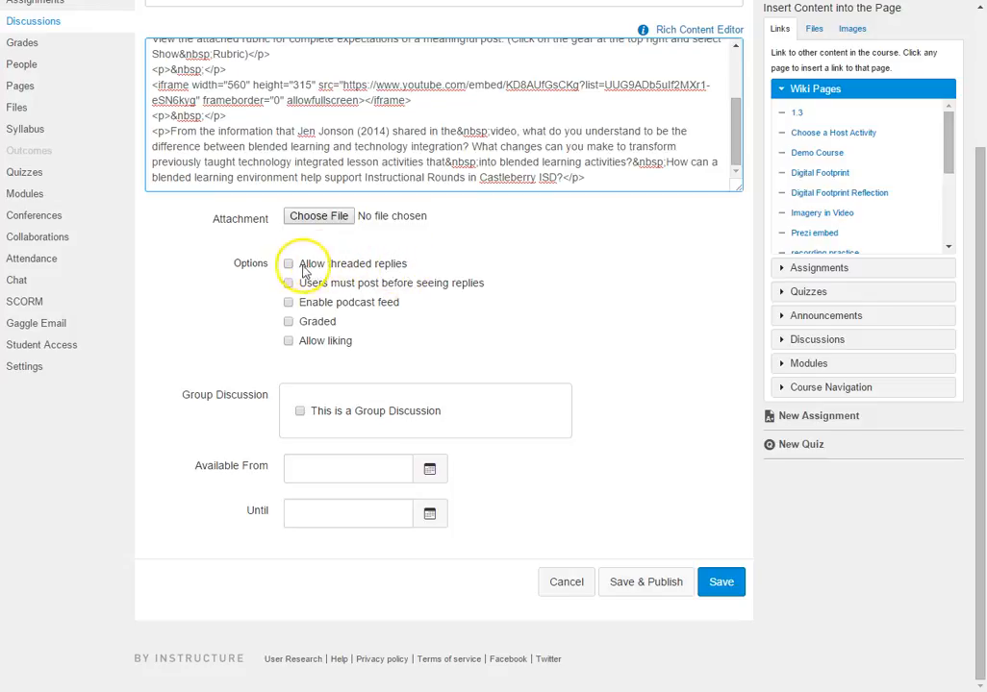
# - Enable threaded replies, require posting before seeing replies, and mark the discussion graded
pyautogui.click(288, 263)
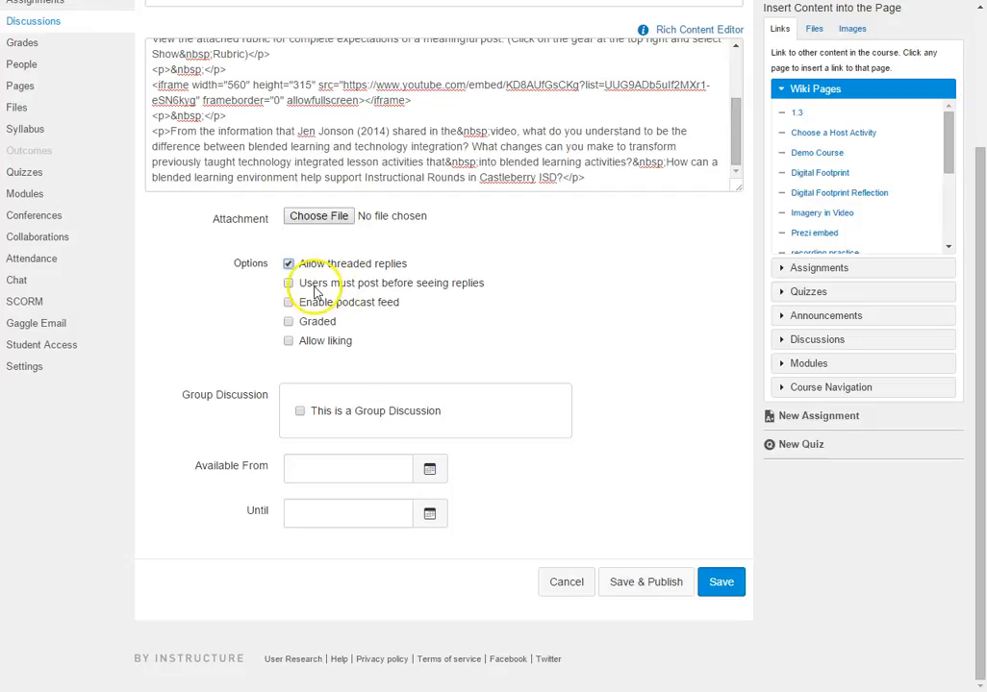
pyautogui.click(288, 283)
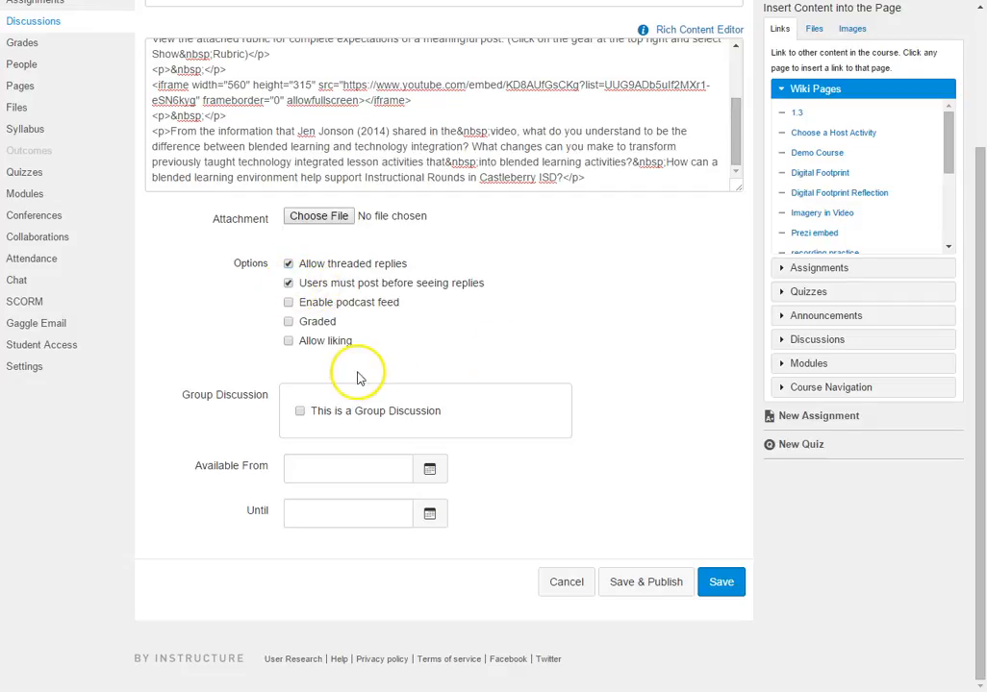
pyautogui.moveTo(364, 308)
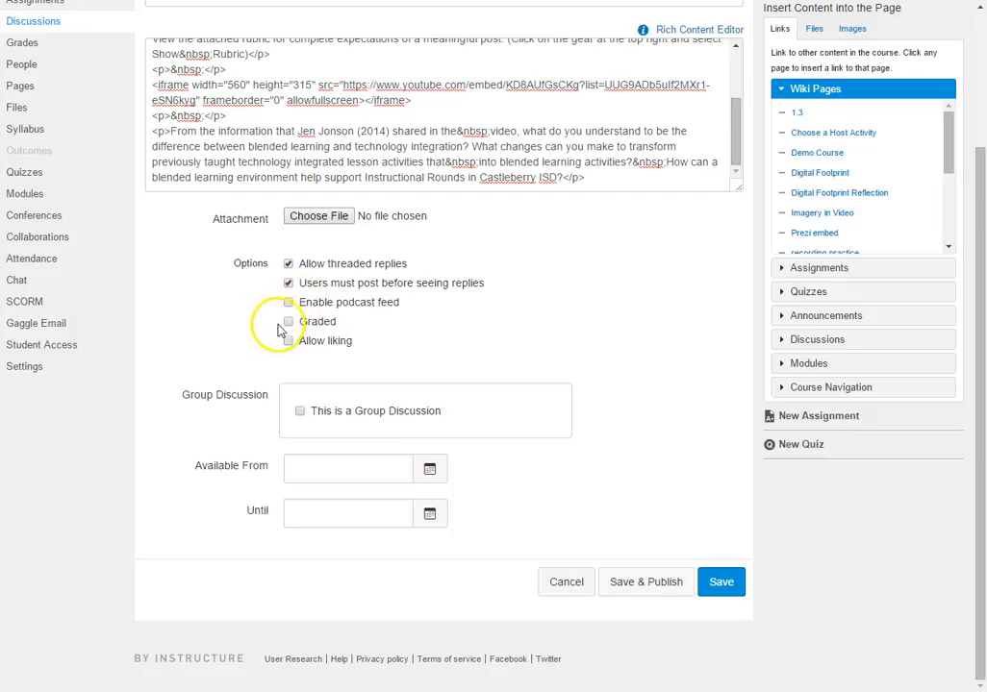
pyautogui.click(287, 321)
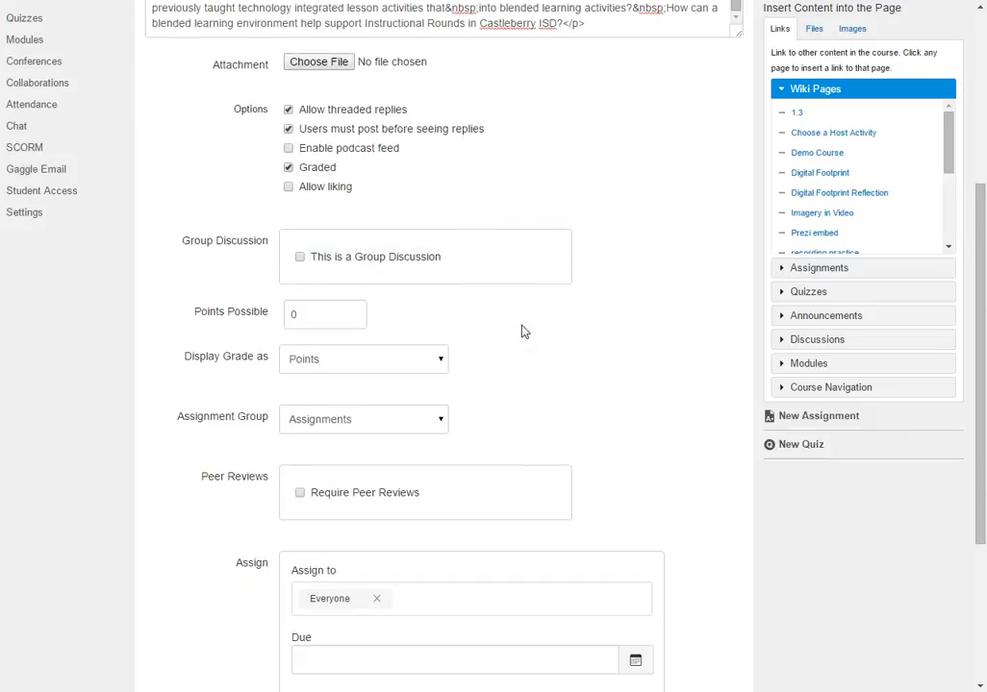
# - Enter 100 as the discussion's points possible
pyautogui.scroll(-3)
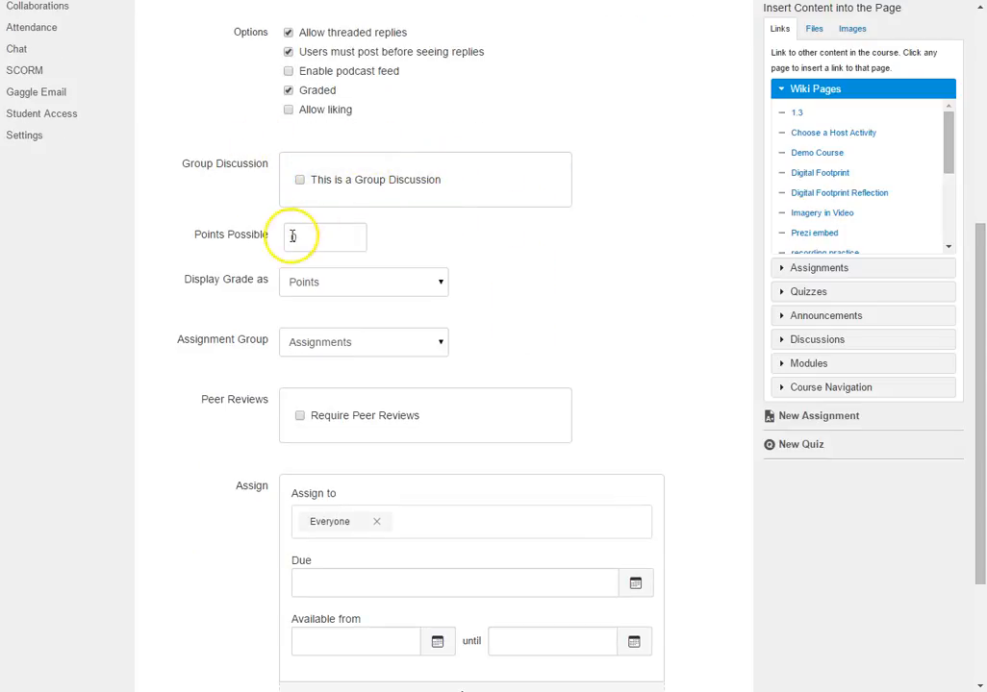
pyautogui.write('10p')
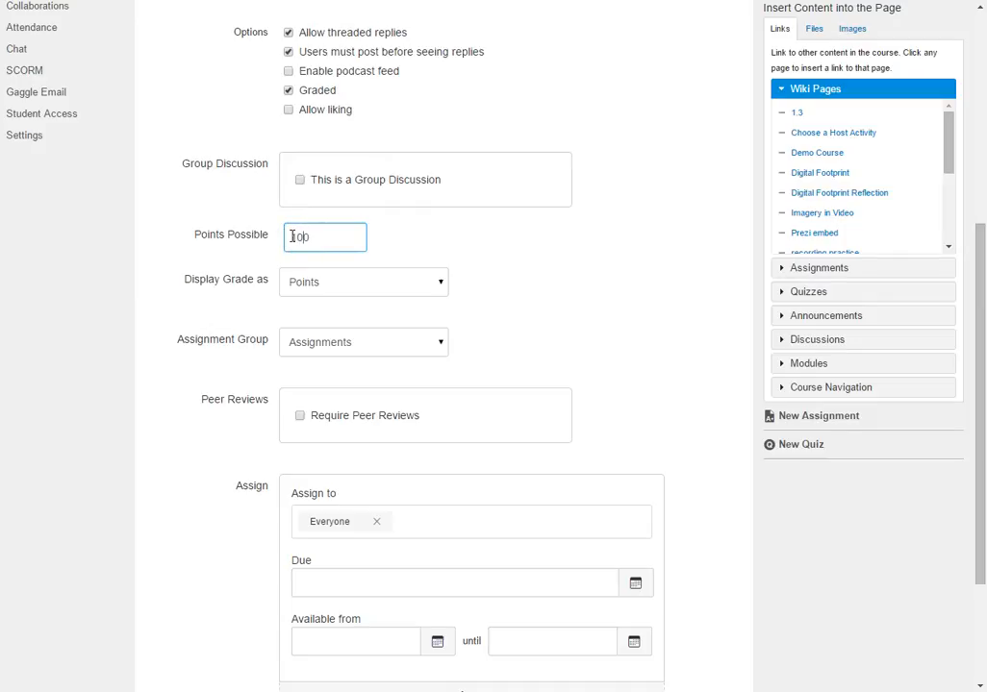
pyautogui.write('100')
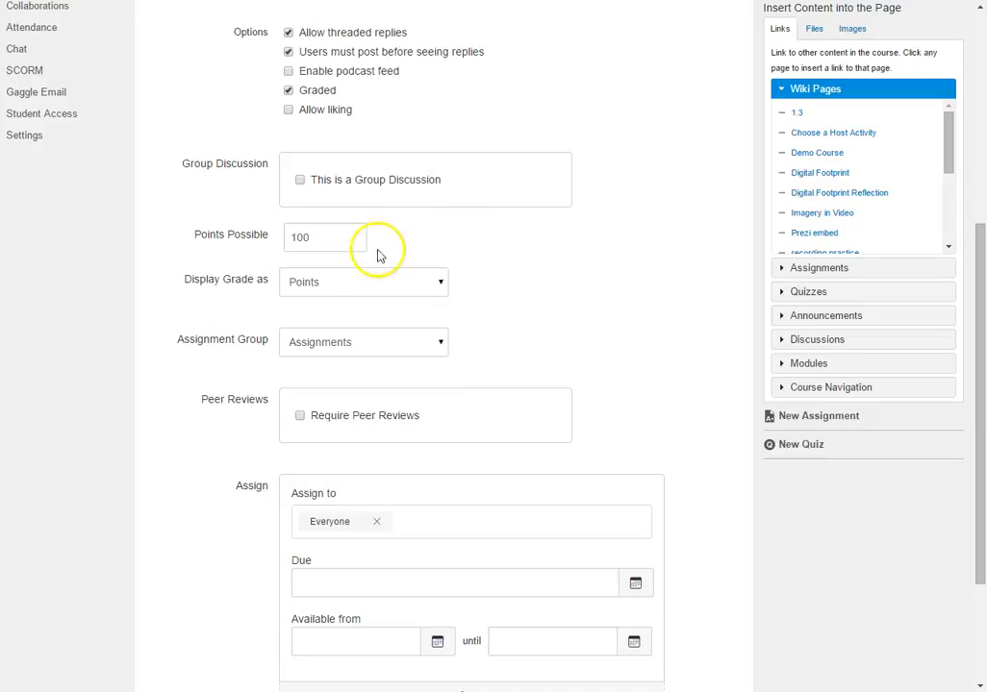
pyautogui.moveTo(364, 282)
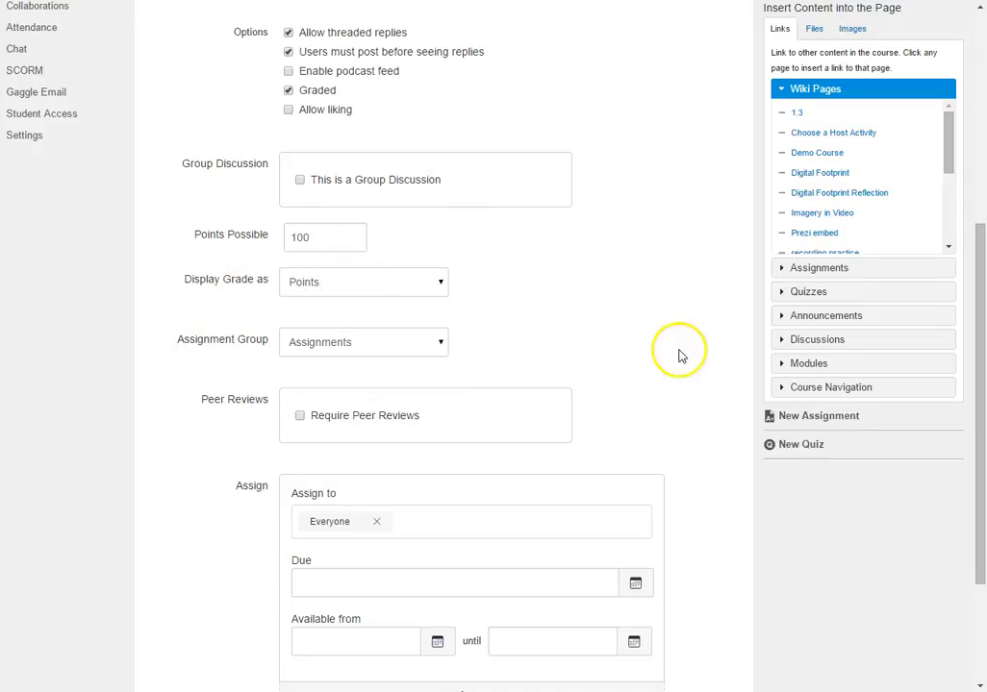
pyautogui.scroll(-3)
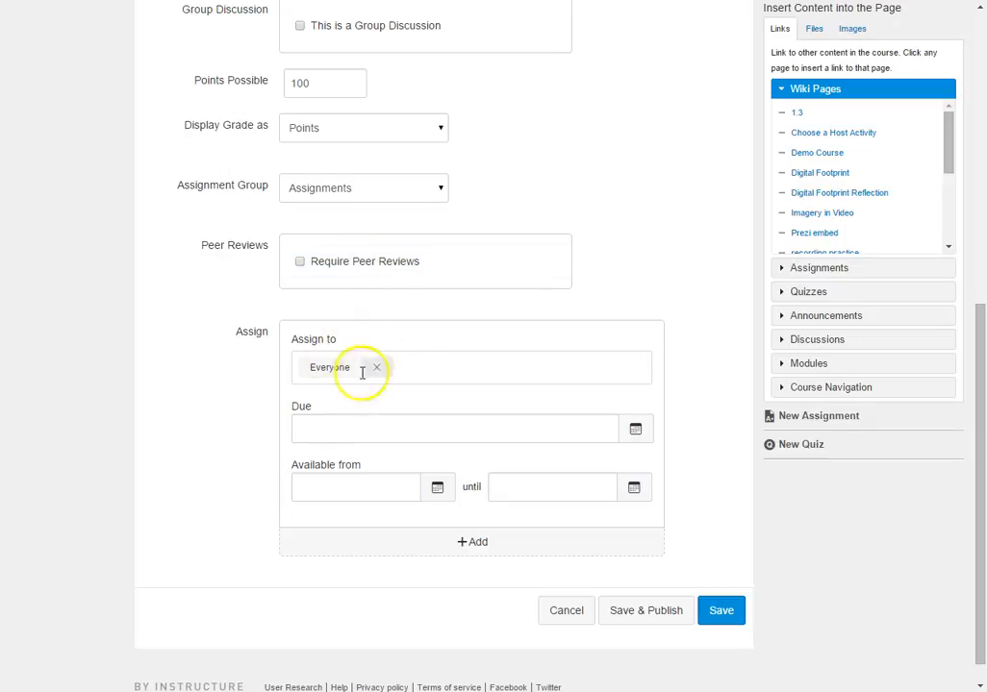
pyautogui.moveTo(337, 363)
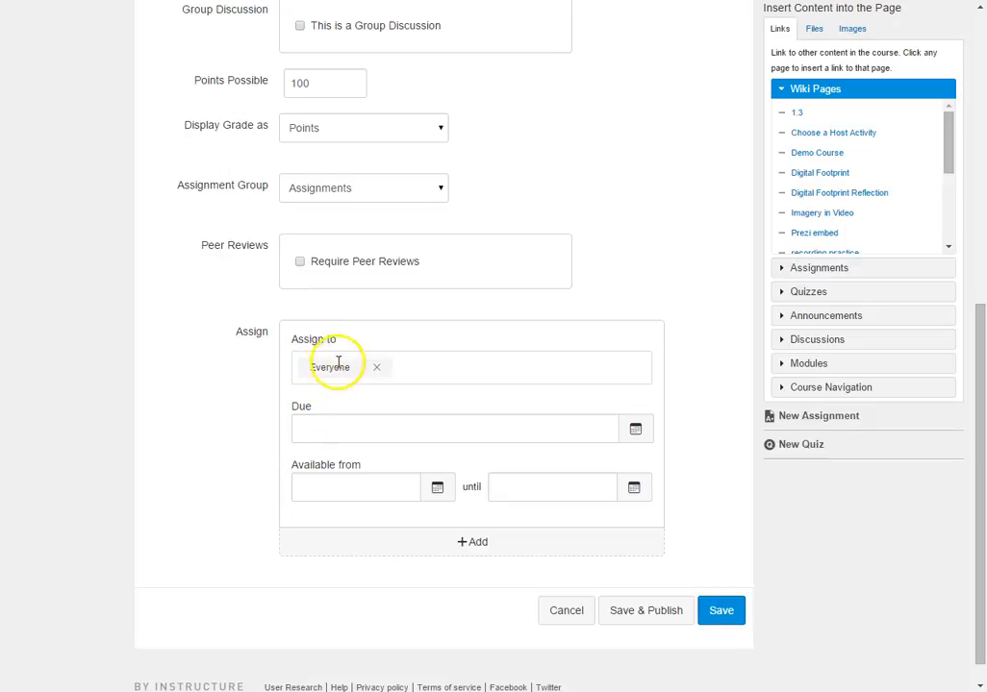
pyautogui.moveTo(354, 371)
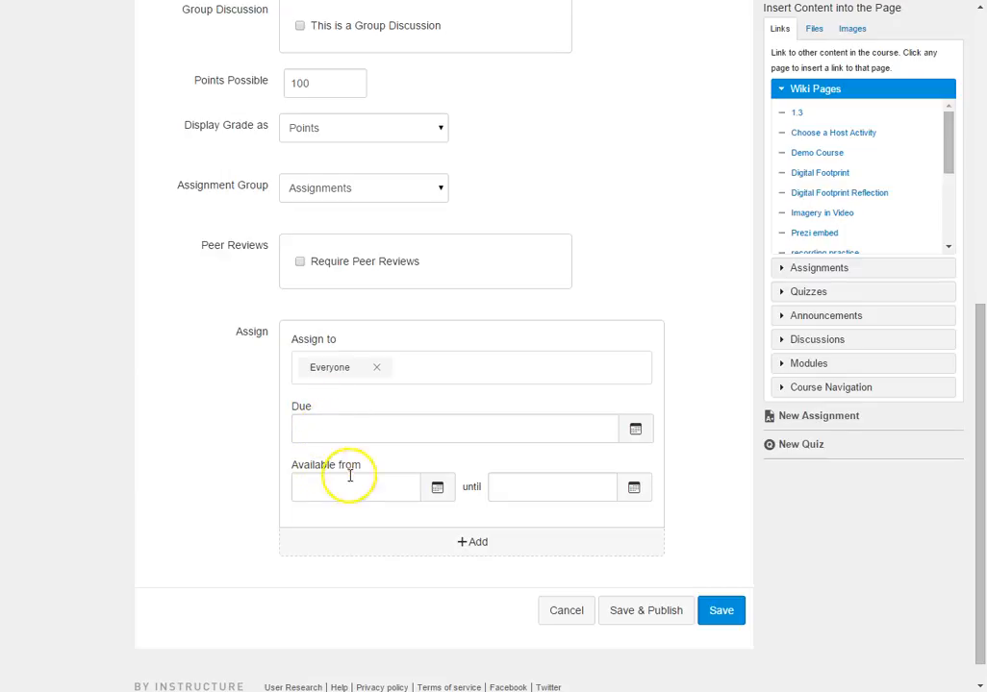
pyautogui.moveTo(319, 482)
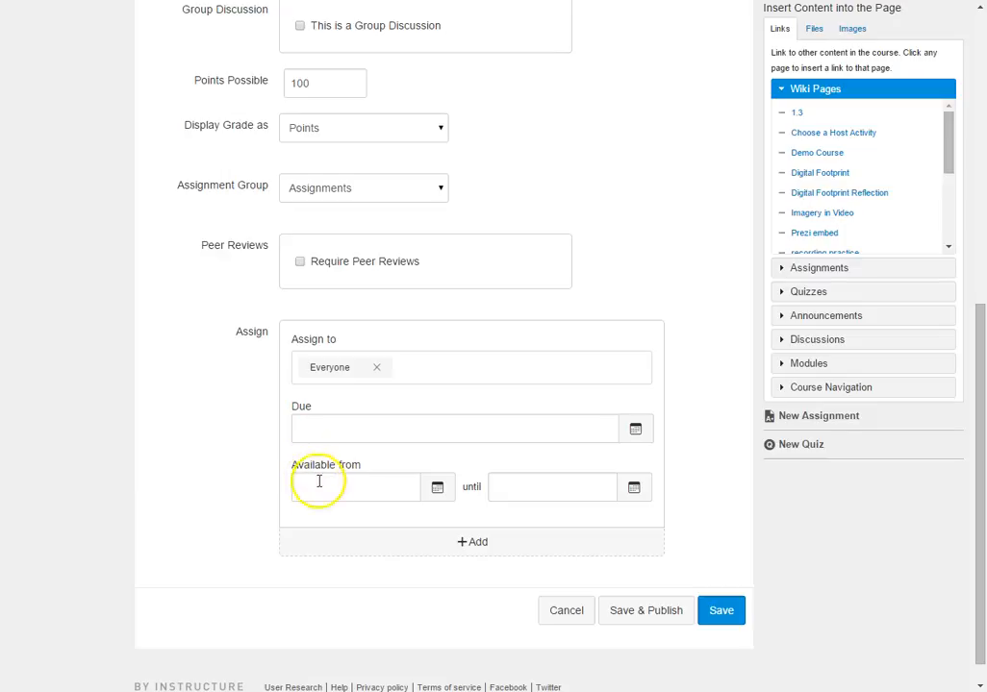
pyautogui.moveTo(539, 486)
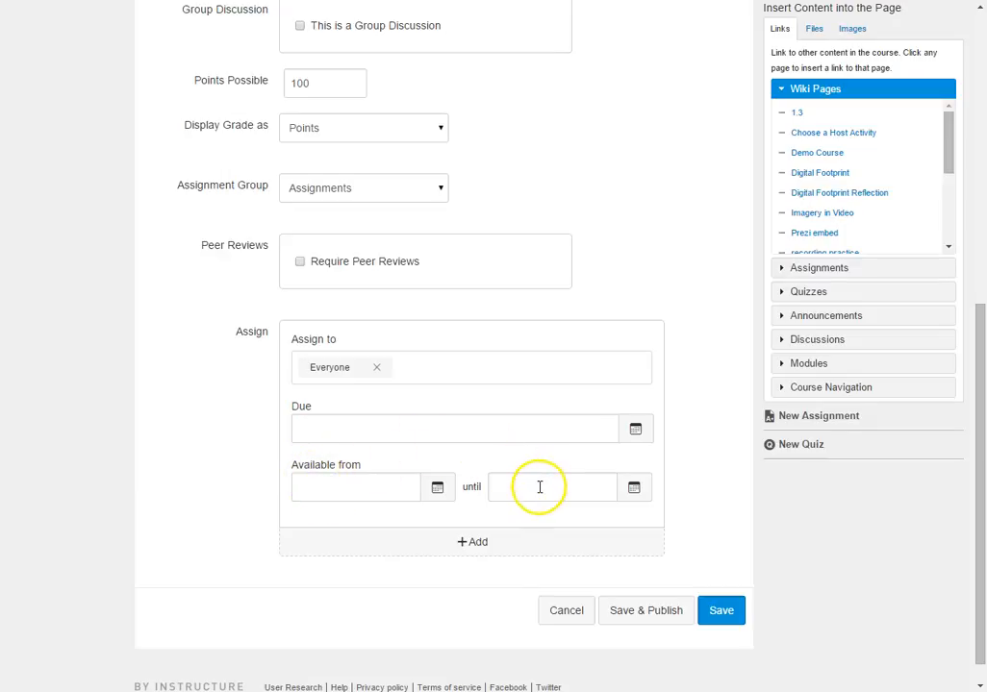
pyautogui.moveTo(524, 491)
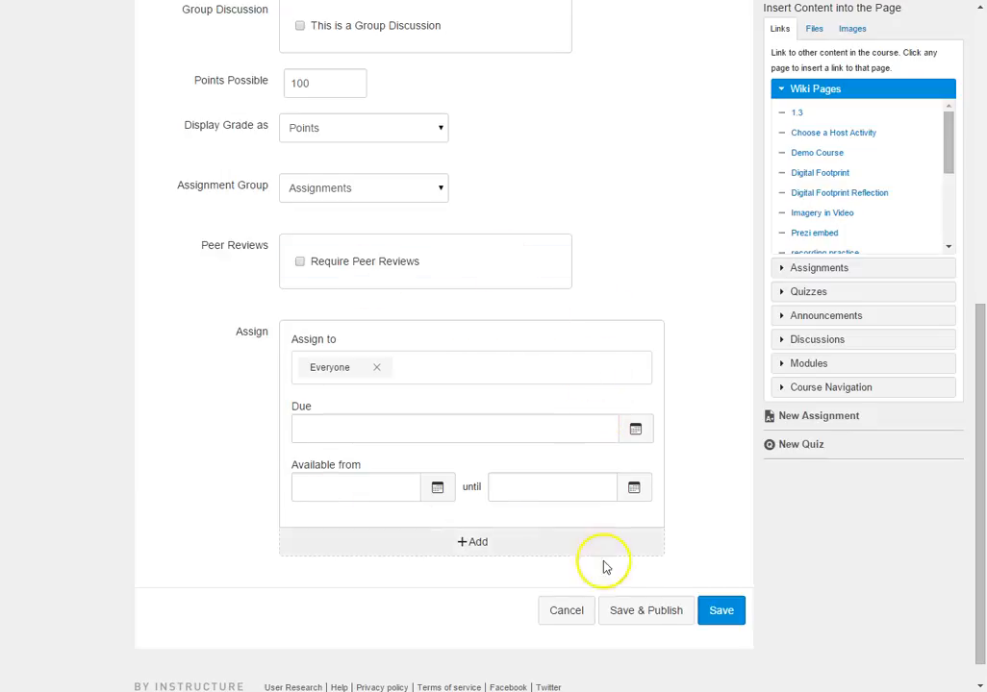
pyautogui.moveTo(720, 609)
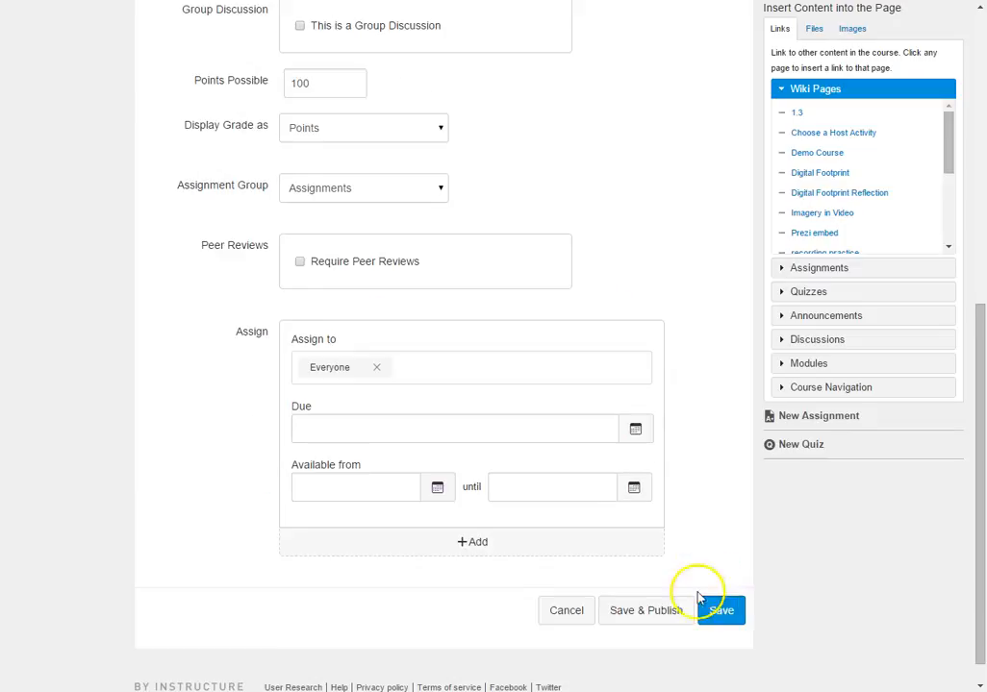
pyautogui.click(720, 610)
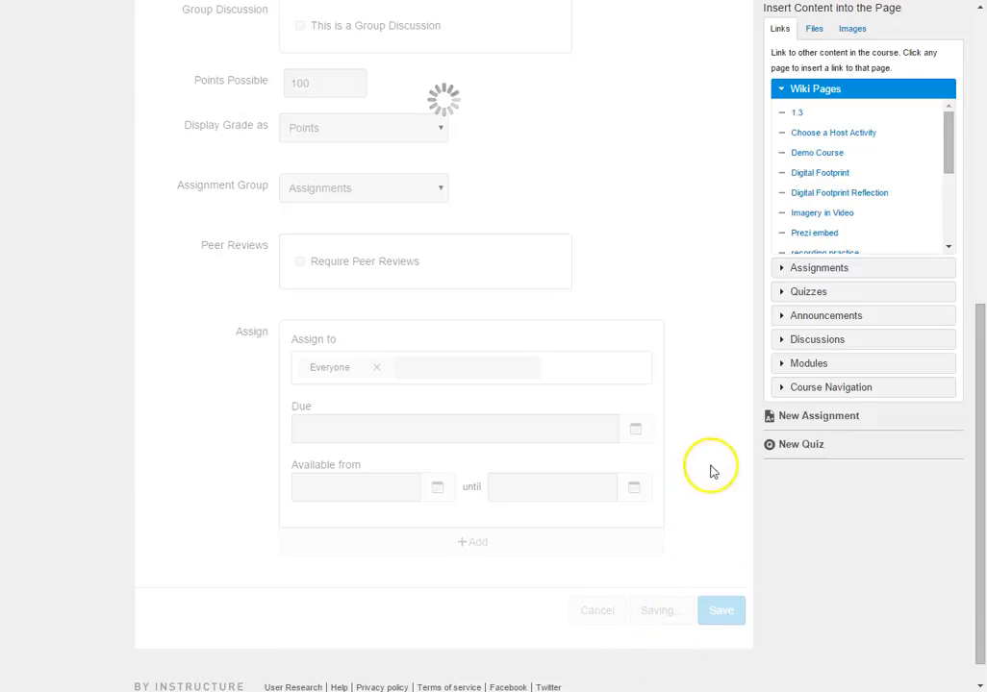
pyautogui.click(720, 610)
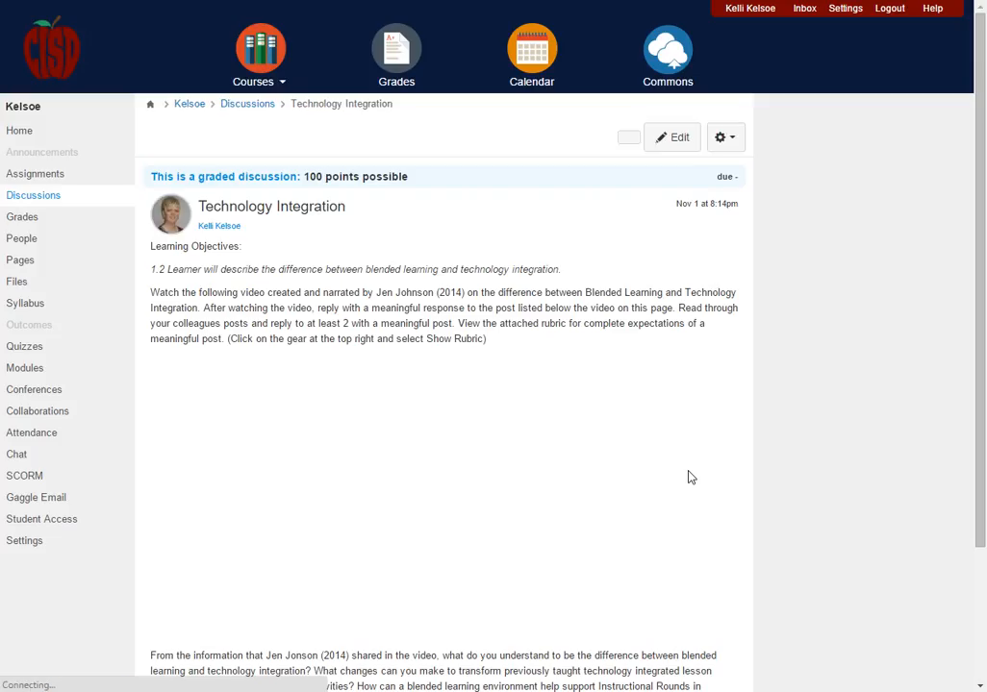
pyautogui.scroll(-3)
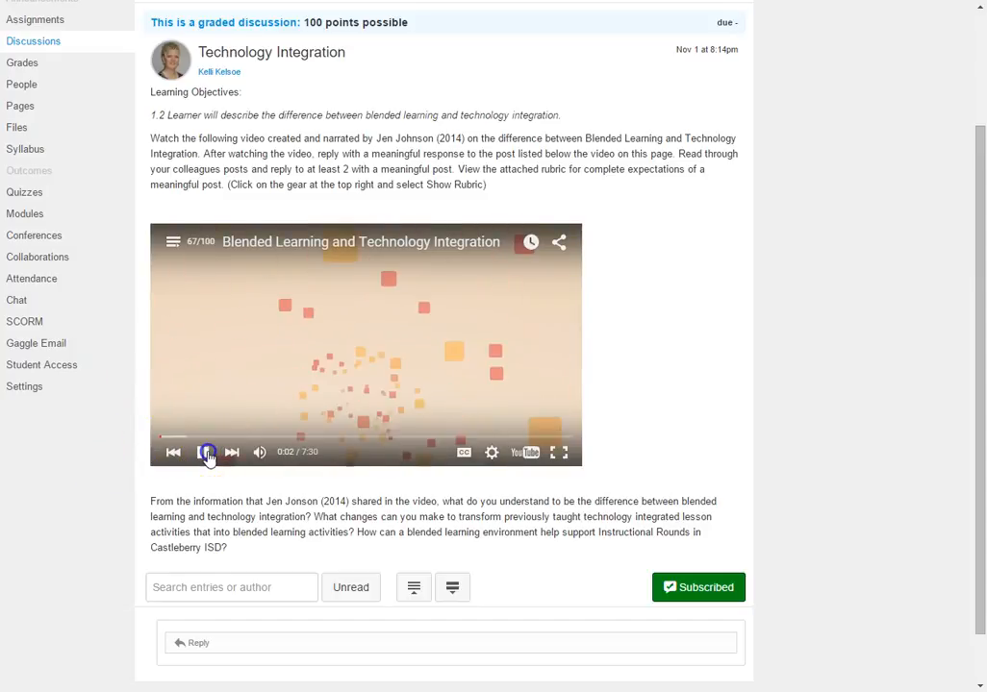
pyautogui.click(203, 452)
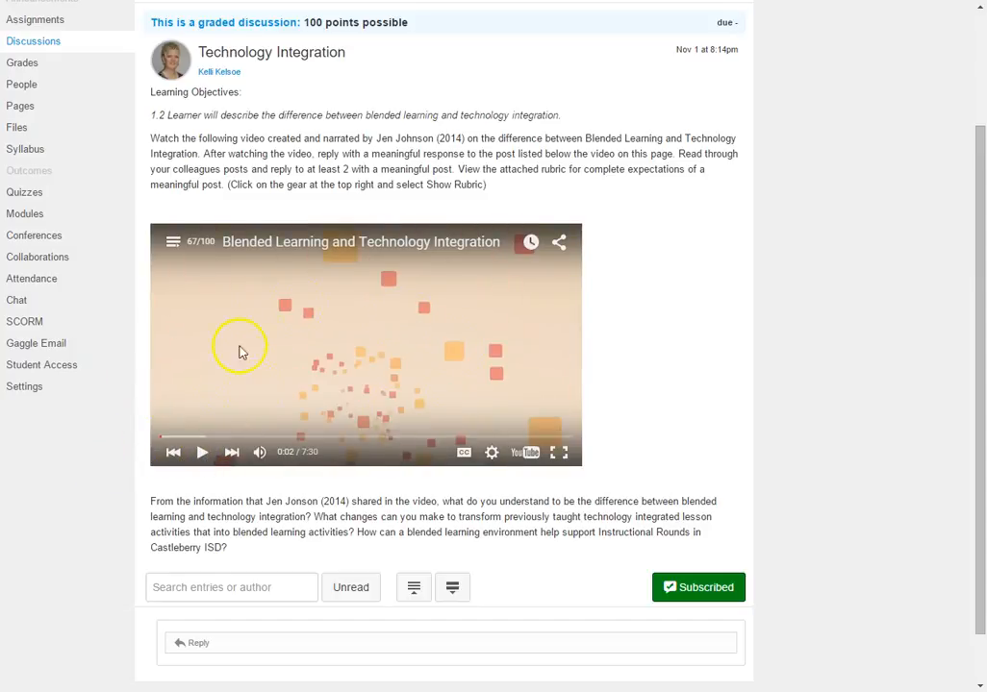
pyautogui.moveTo(536, 449)
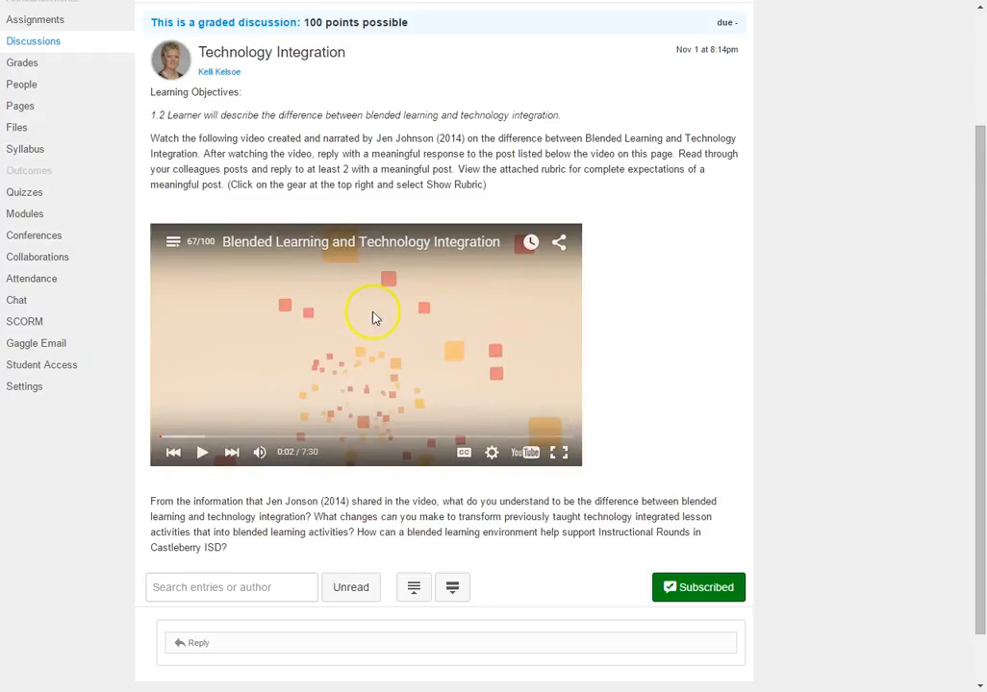
pyautogui.moveTo(427, 336)
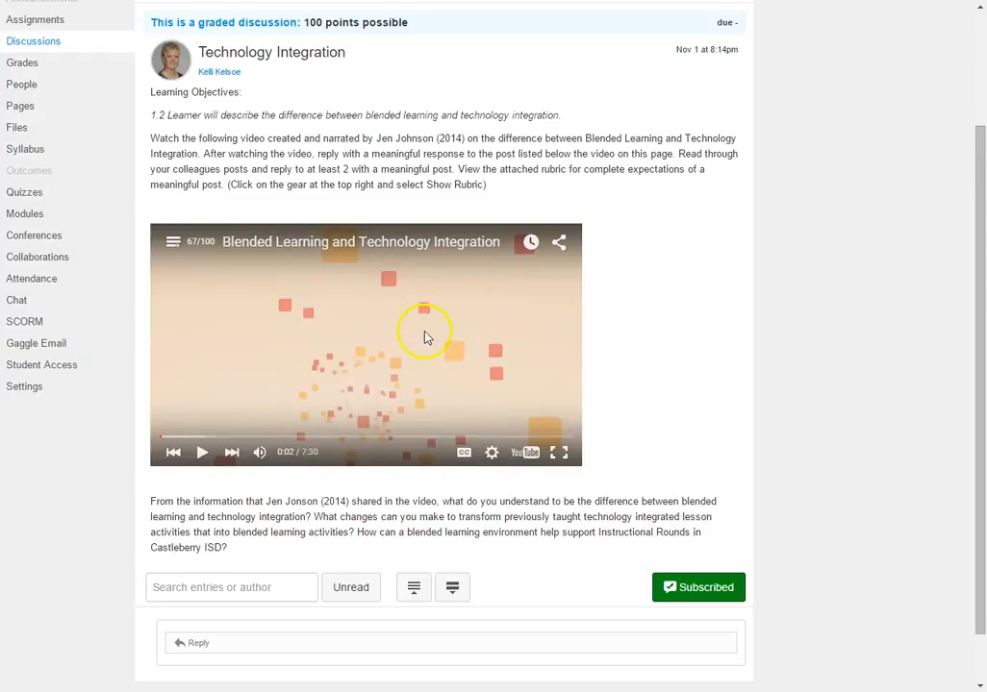
pyautogui.moveTo(327, 356)
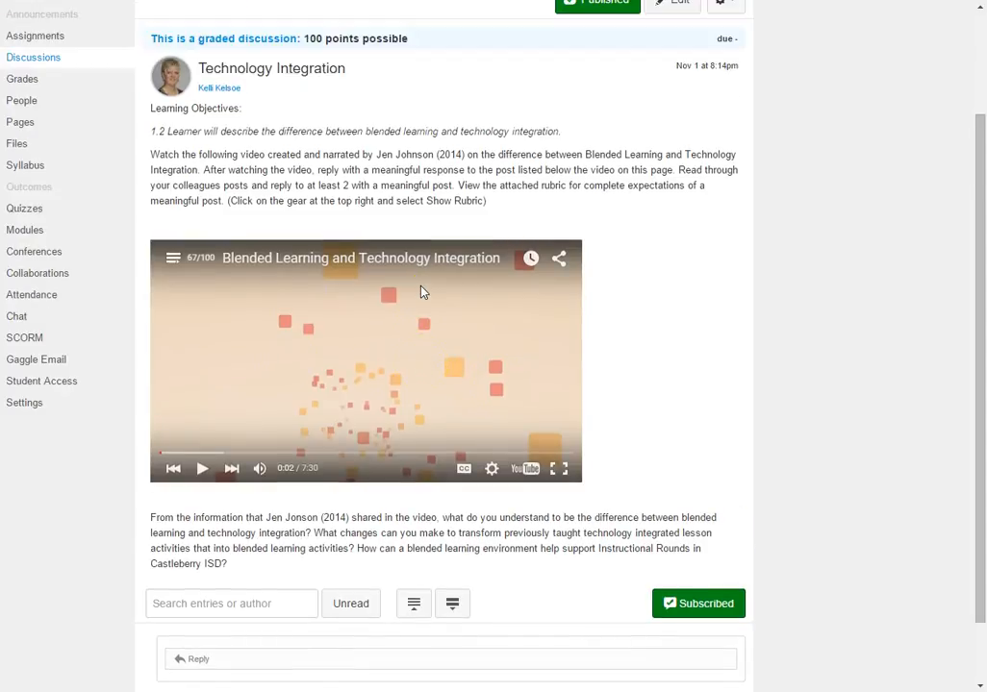
pyautogui.scroll(-3)
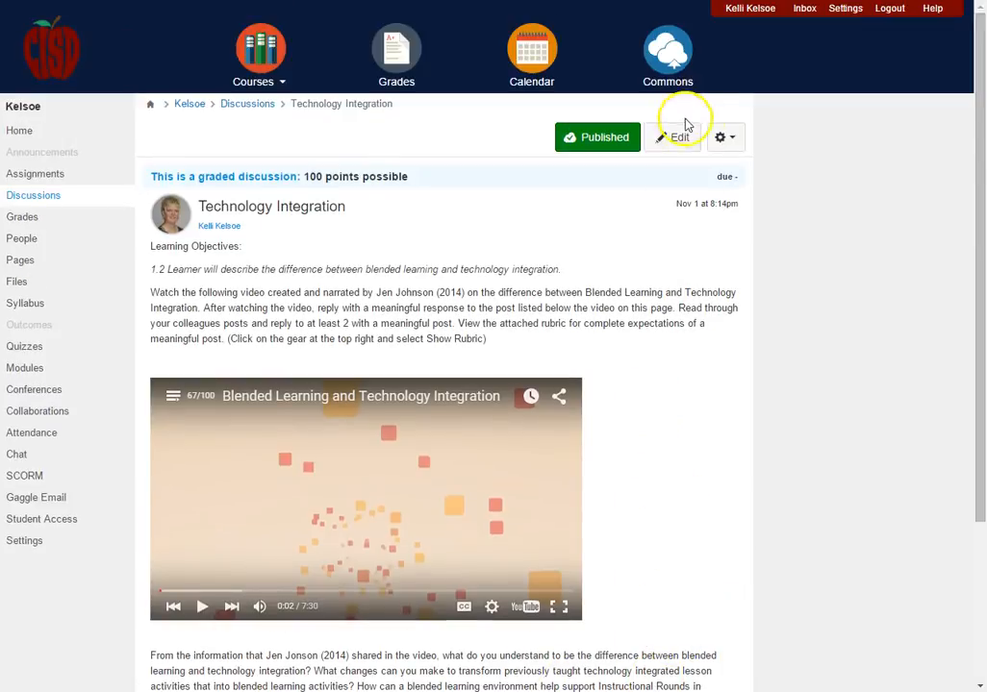
# - Choose Add Rubric from the gear menu to open a new rubric form
pyautogui.click(720, 136)
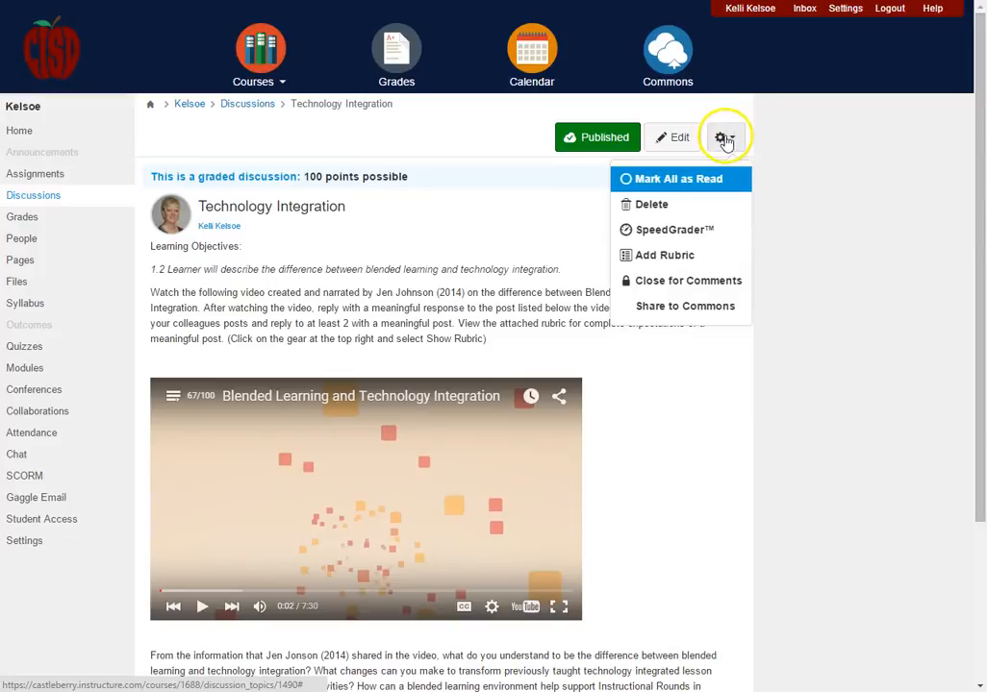
pyautogui.click(663, 255)
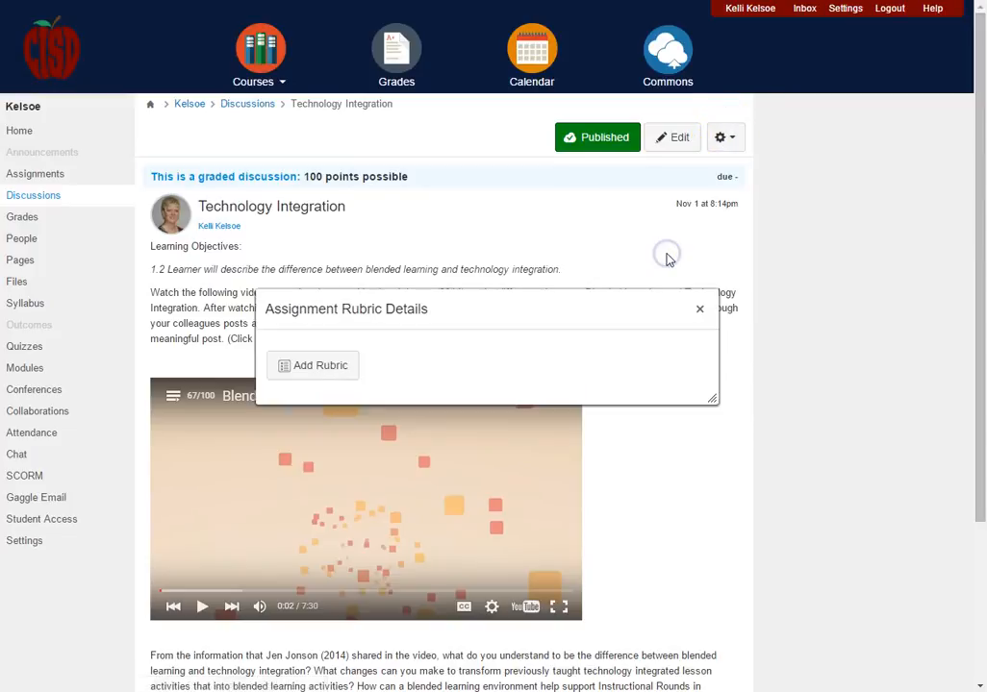
pyautogui.click(319, 366)
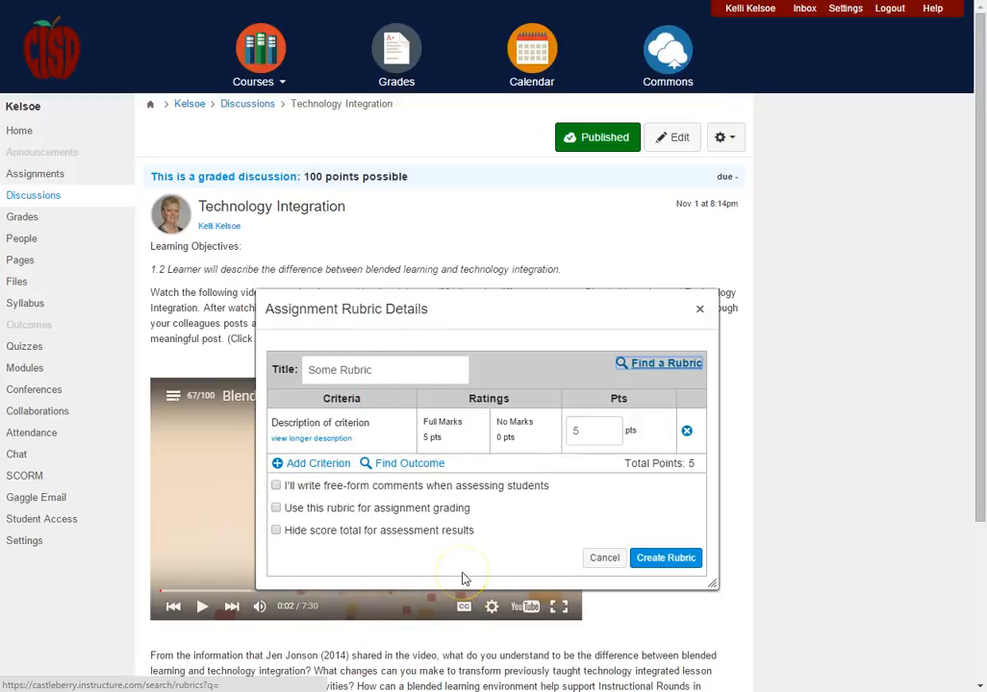
pyautogui.moveTo(471, 560)
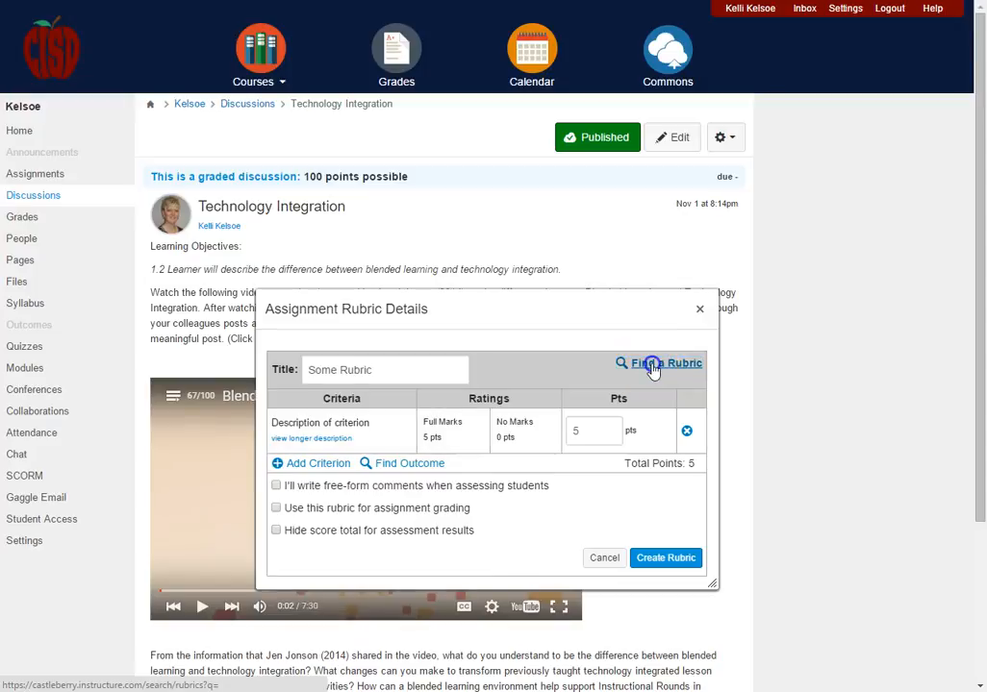
# - Find and select the existing 100-point Discussion Rubric for this discussion
pyautogui.click(666, 363)
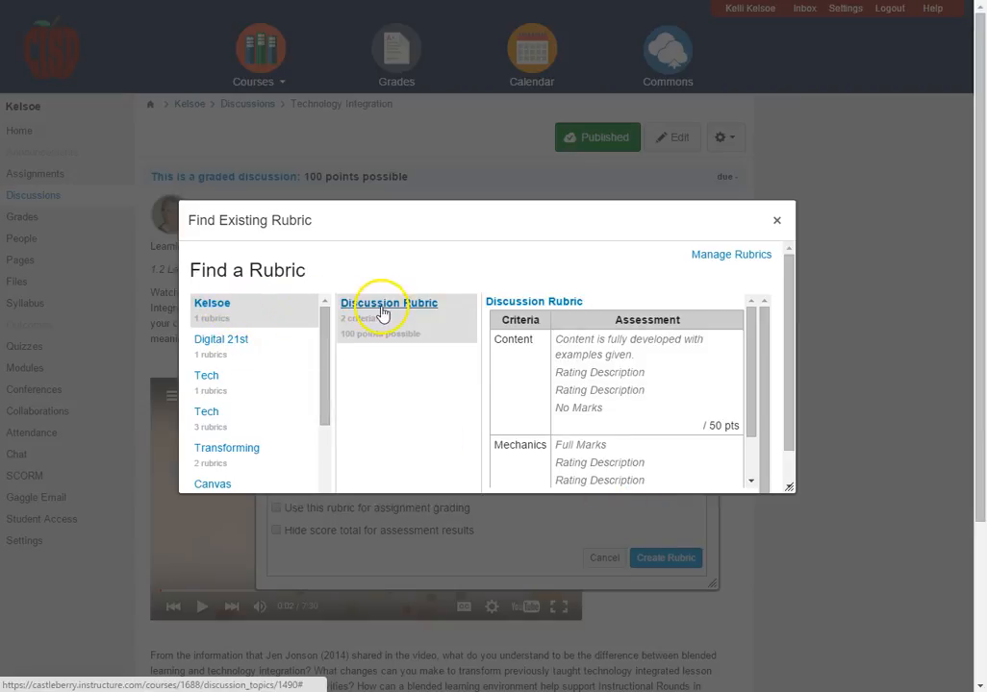
pyautogui.moveTo(467, 317)
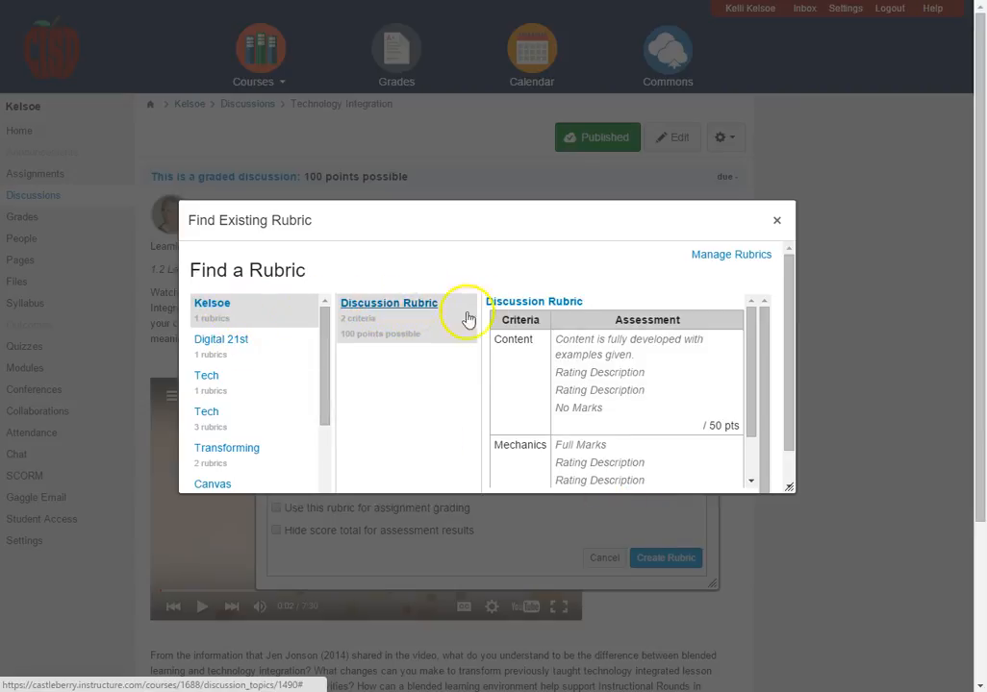
pyautogui.click(389, 303)
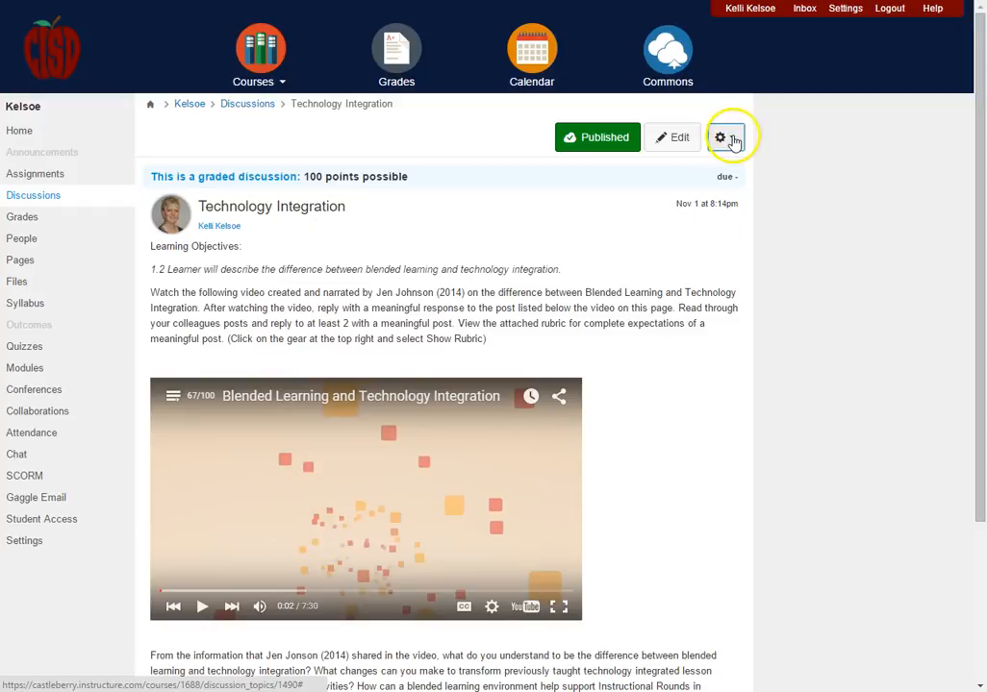
pyautogui.click(719, 137)
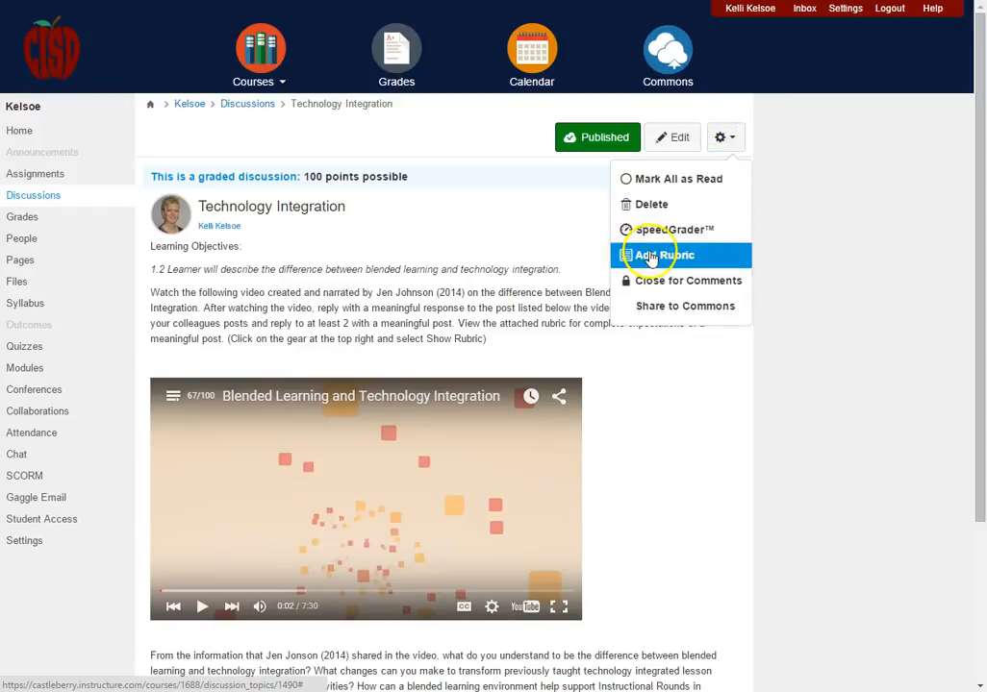
pyautogui.click(661, 255)
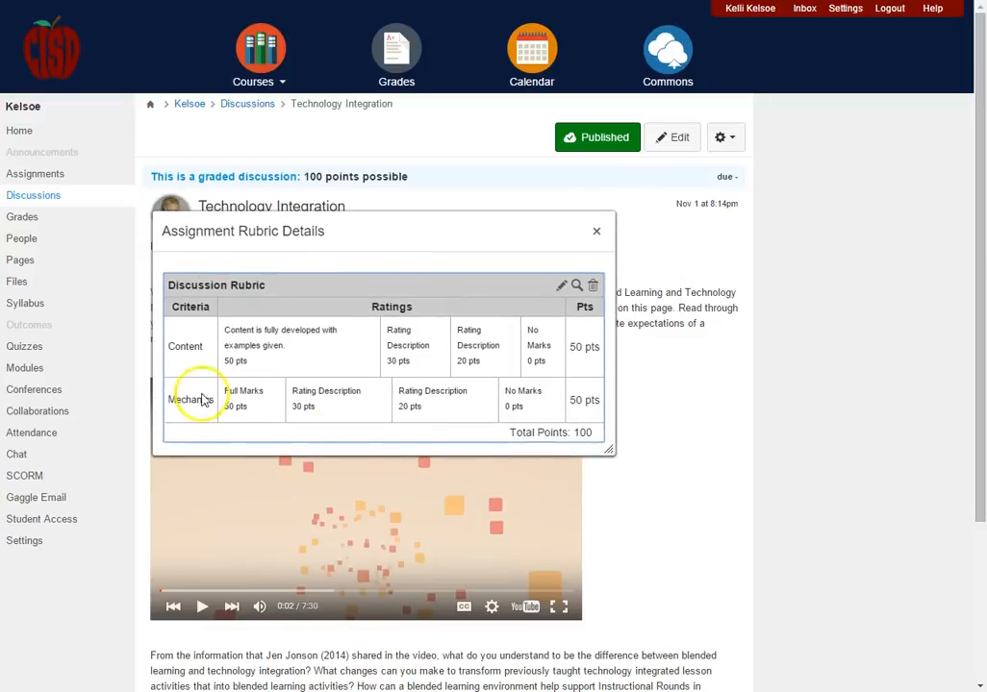
pyautogui.moveTo(620, 192)
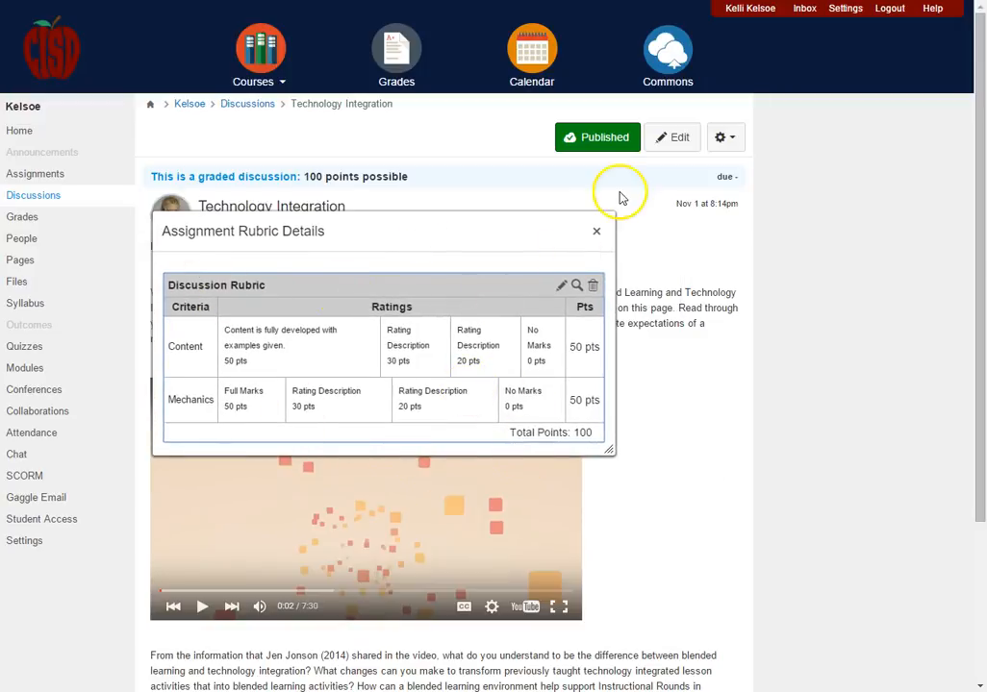
pyautogui.click(596, 231)
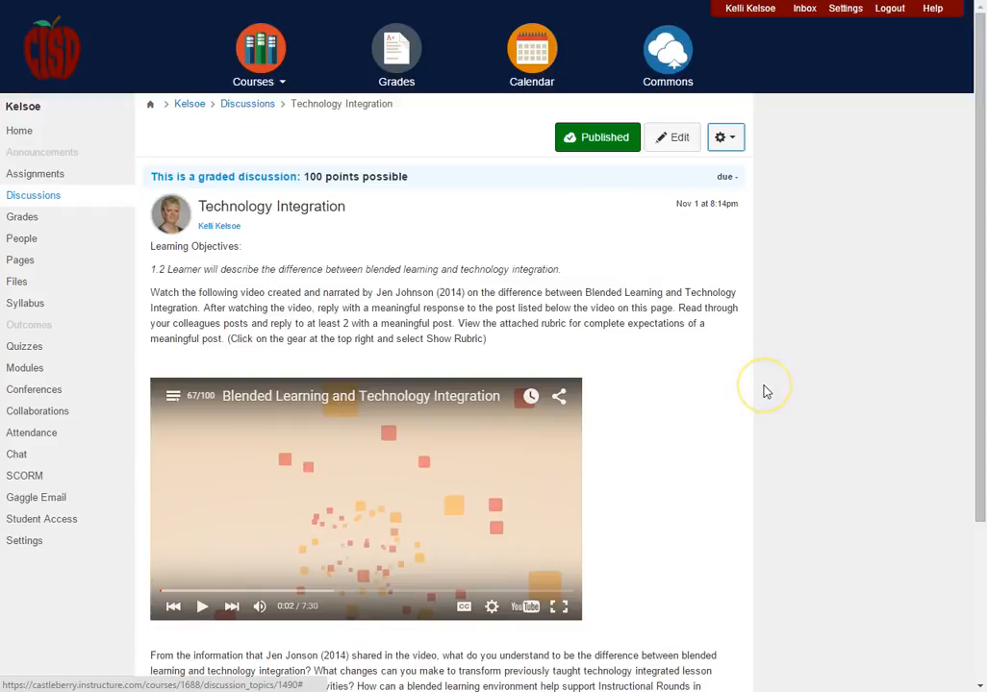
pyautogui.scroll(-3)
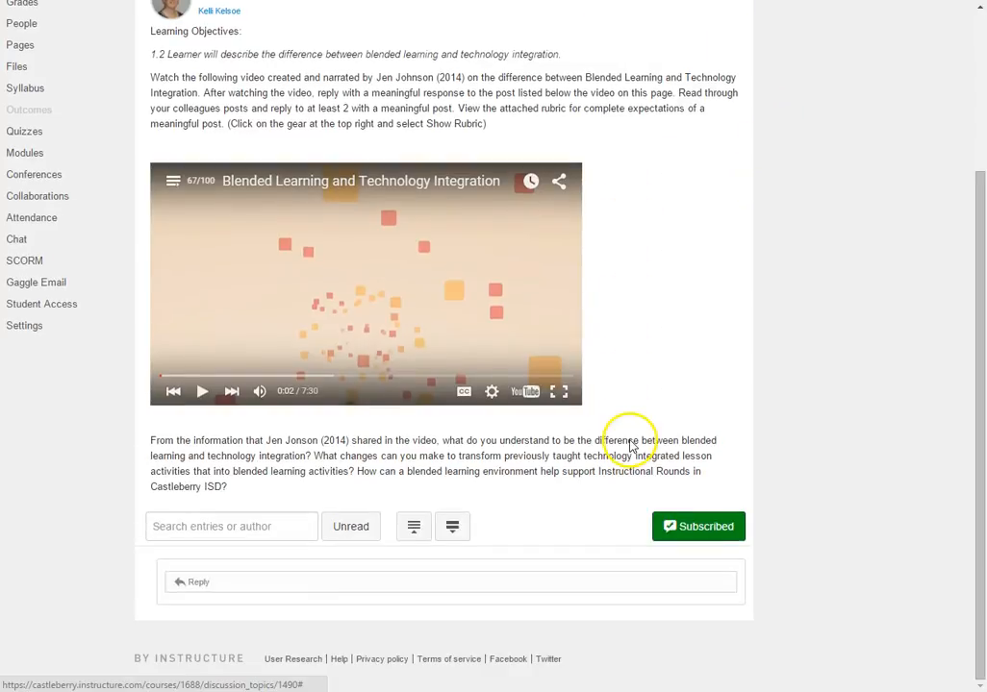
pyautogui.moveTo(236, 265)
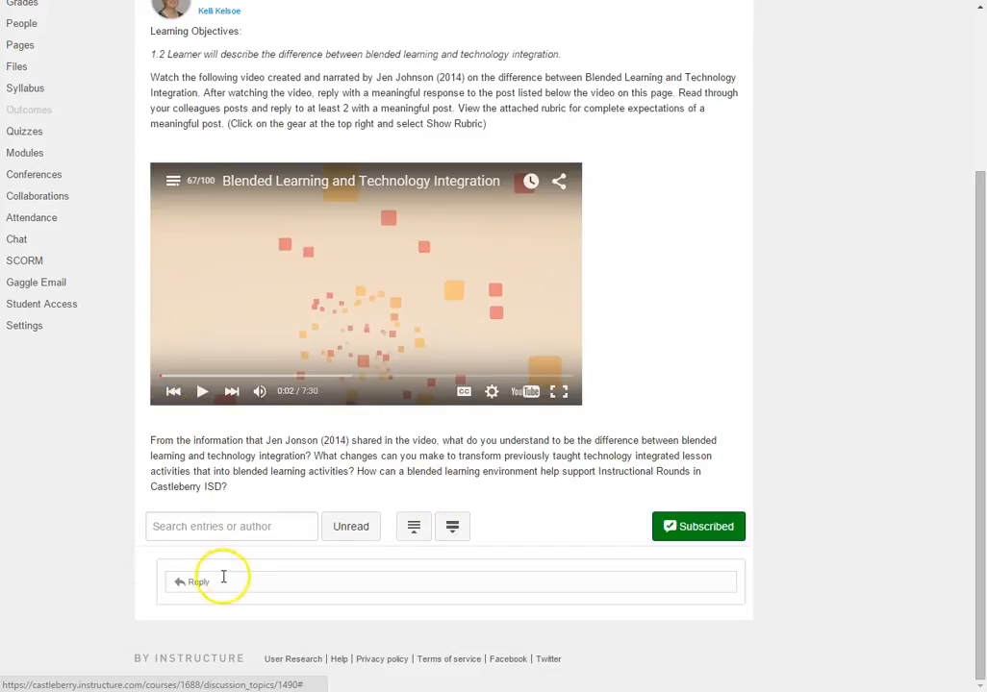
pyautogui.click(197, 582)
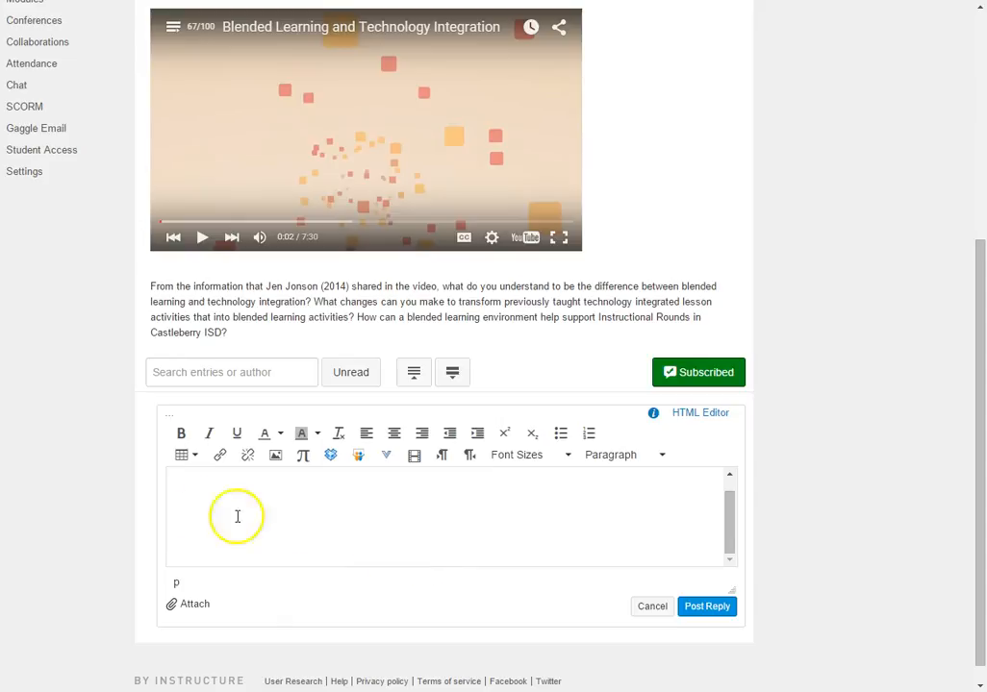
pyautogui.moveTo(220, 455)
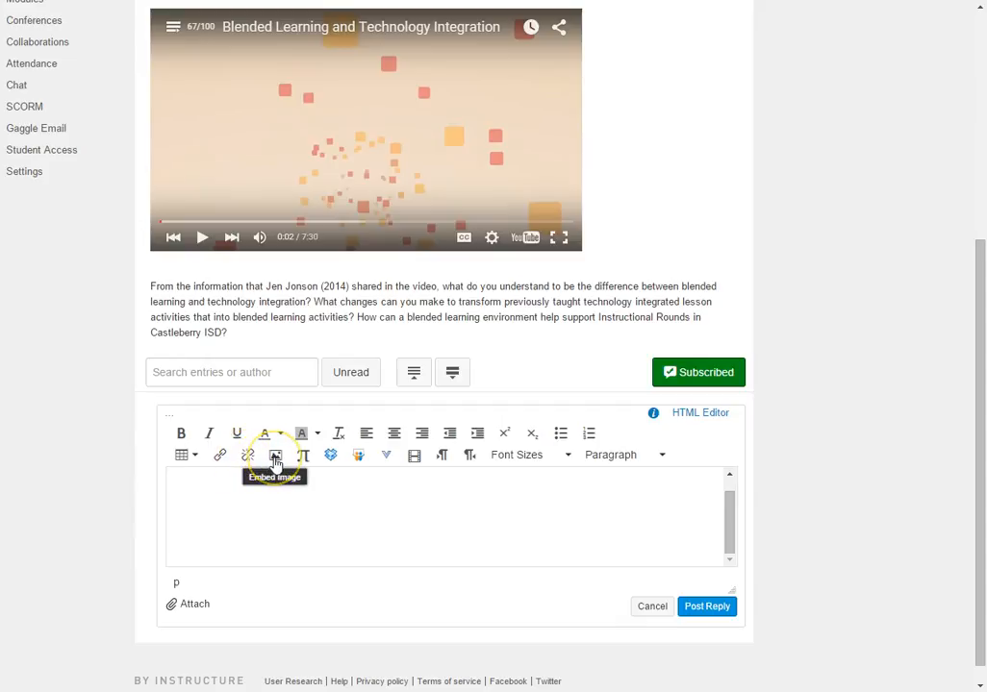
pyautogui.moveTo(414, 455)
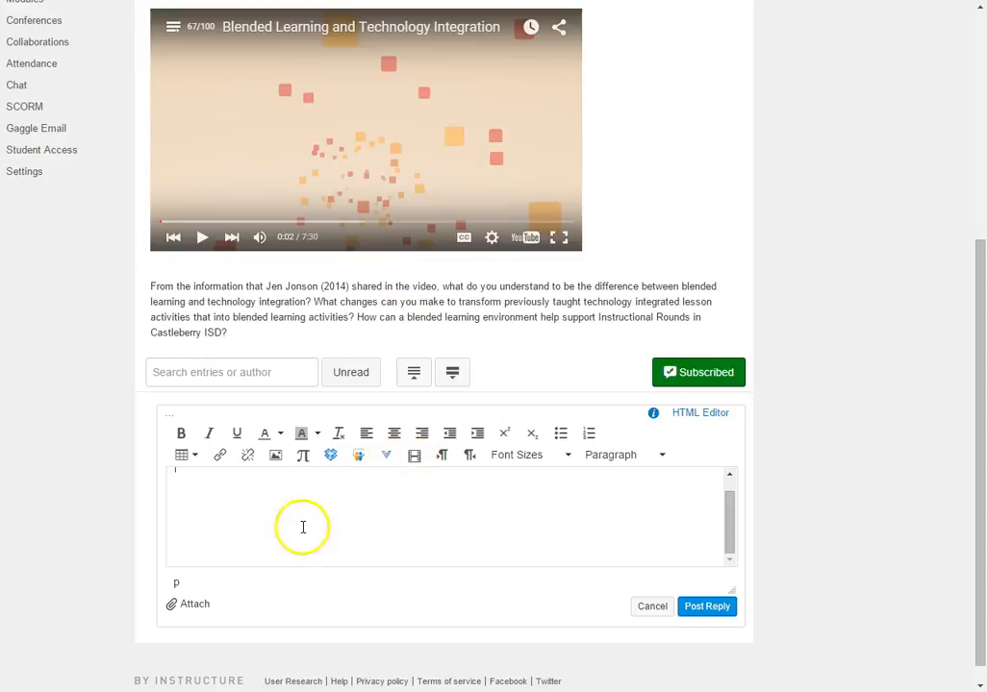
pyautogui.moveTo(391, 503)
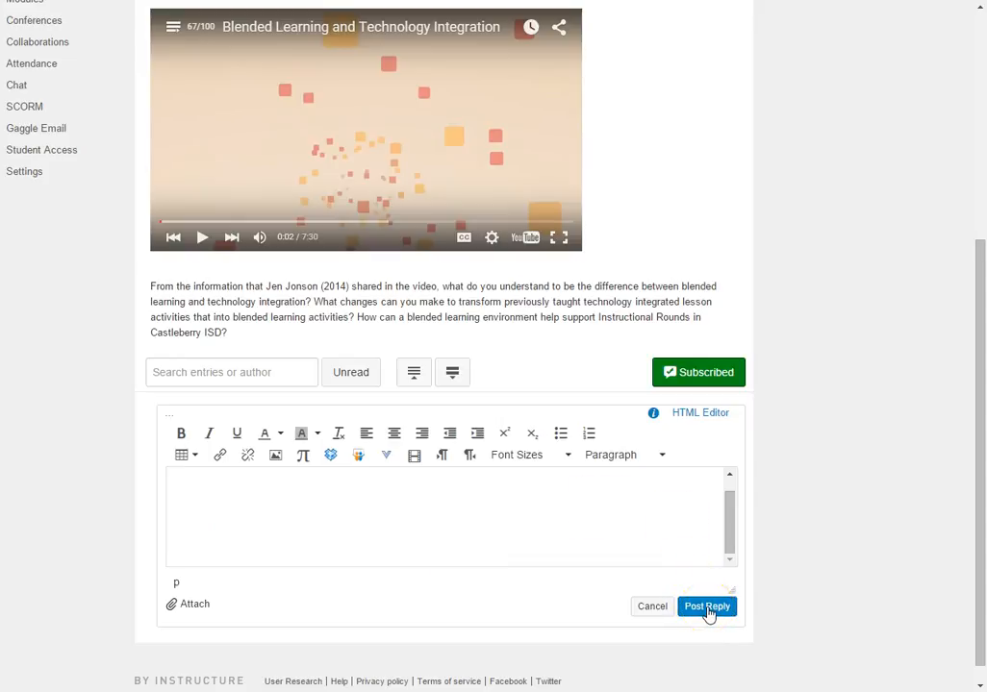
pyautogui.moveTo(437, 405)
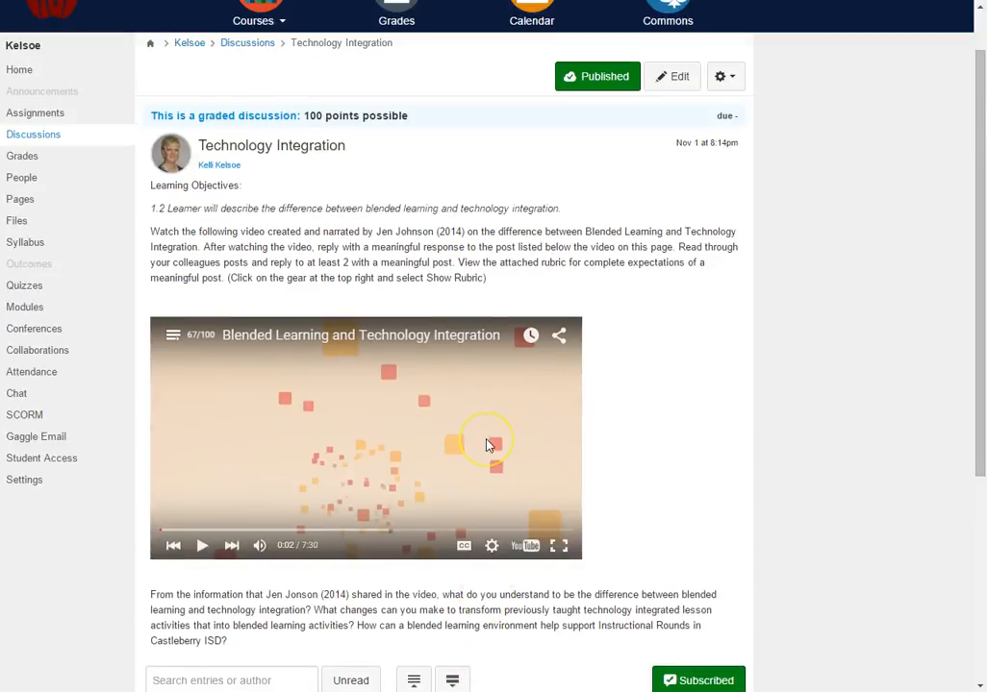
pyautogui.moveTo(683, 375)
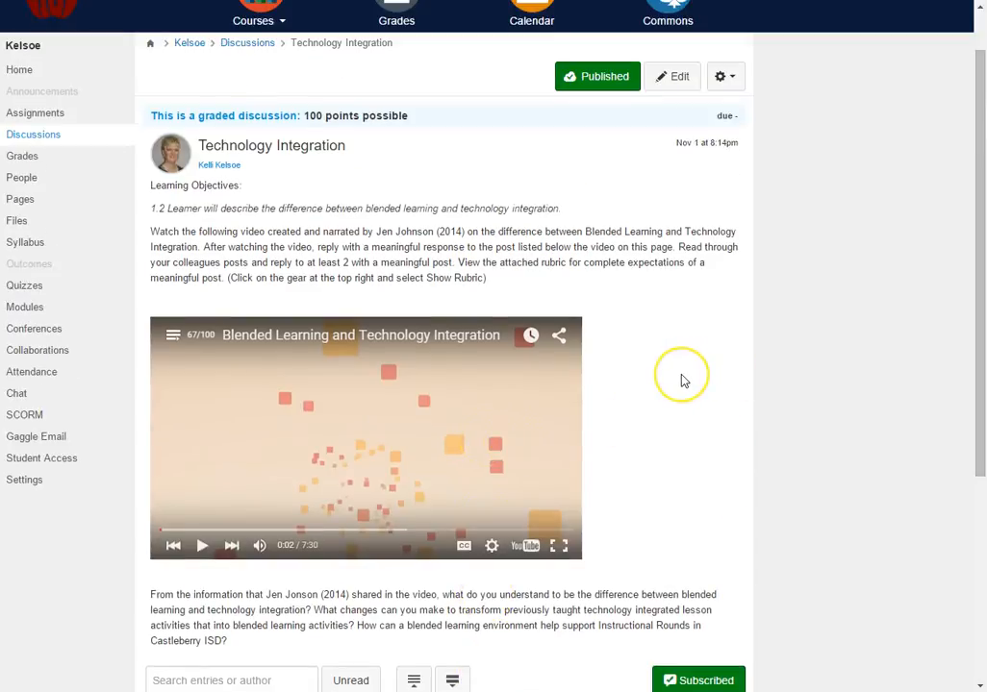